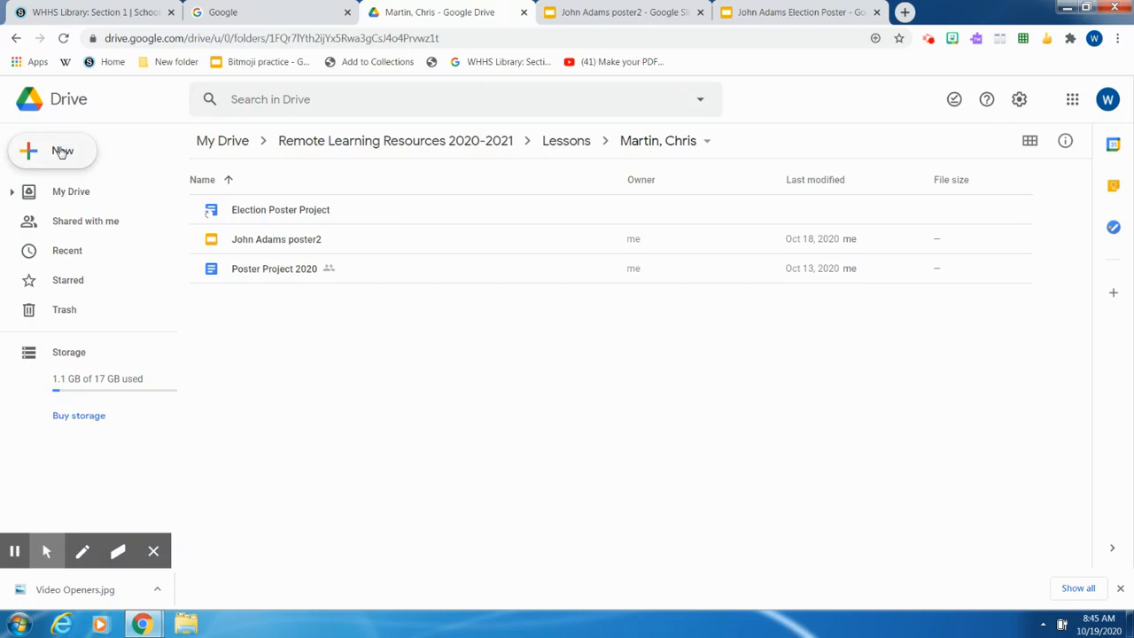
click(53, 151)
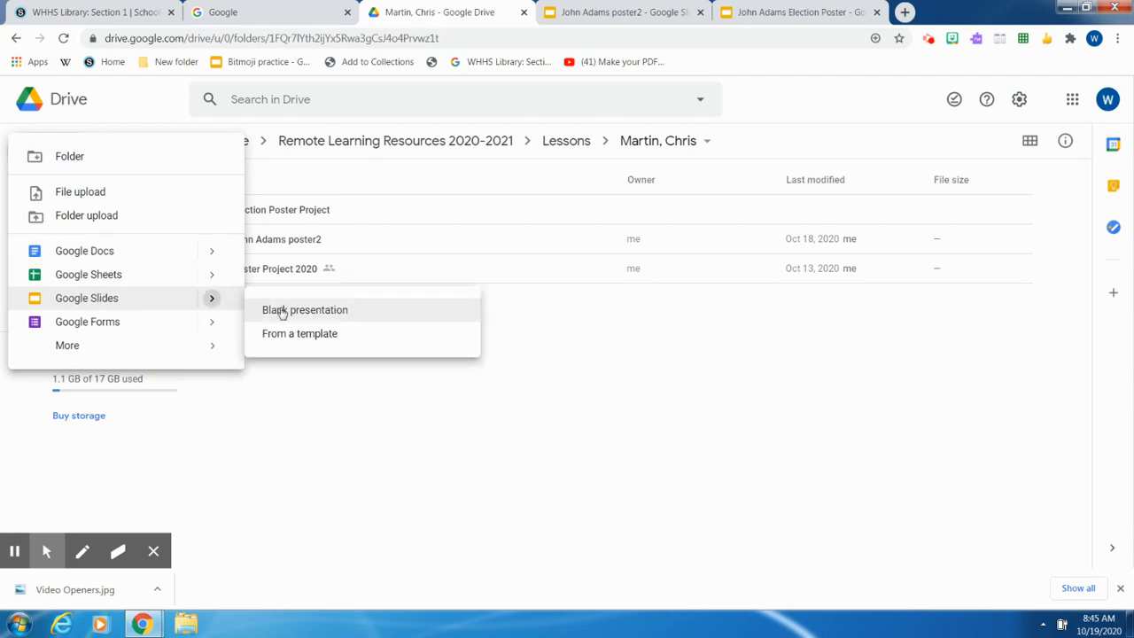
click(305, 309)
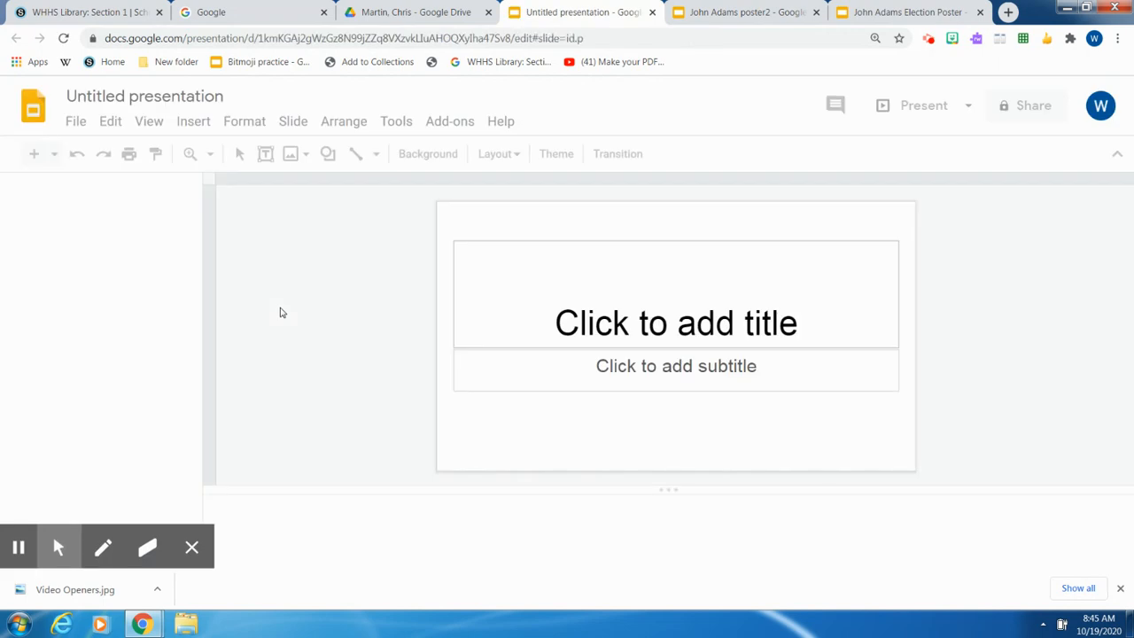
Step: Dismiss the theme suggestions panel, keeping the default theme on the single slide
click(589, 154)
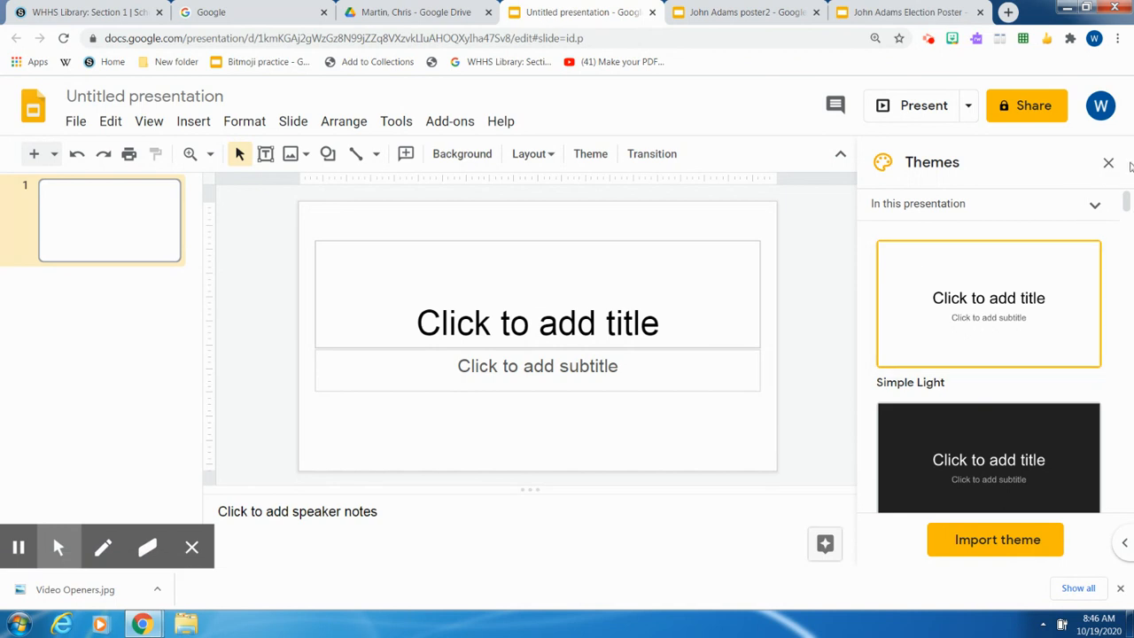
click(1105, 163)
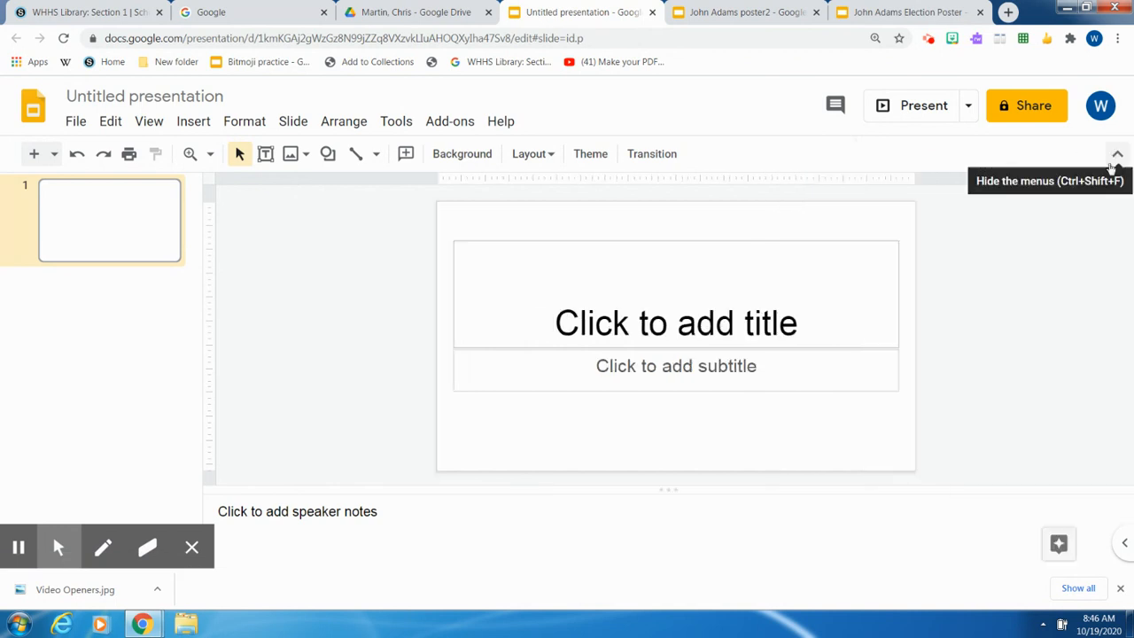
mouse_move(664, 249)
text(Poster)
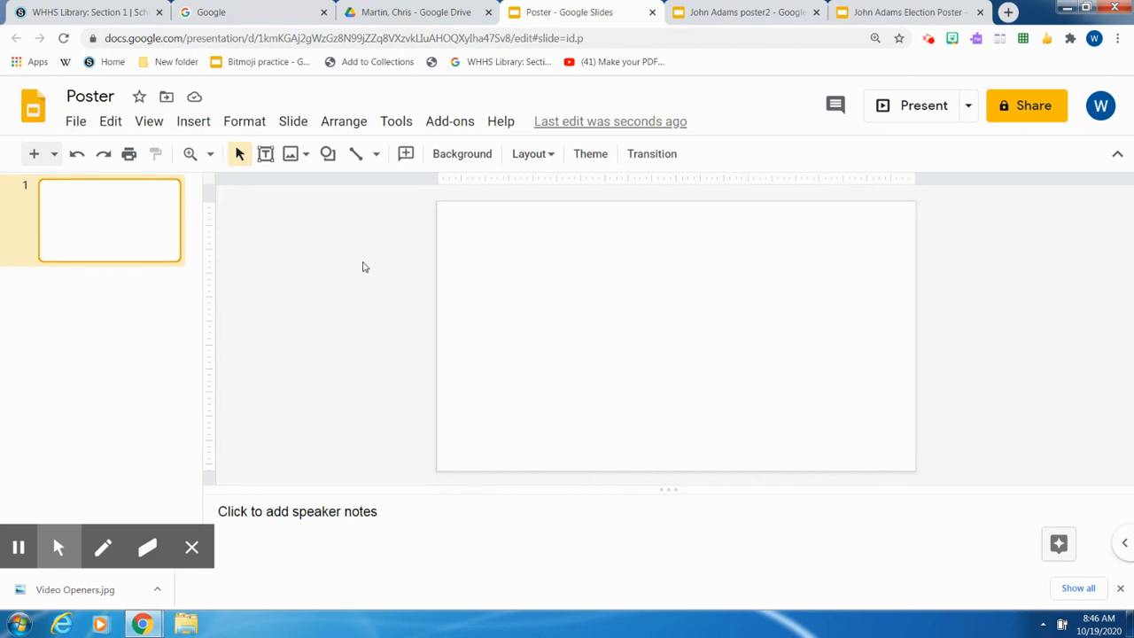
mouse_move(594, 332)
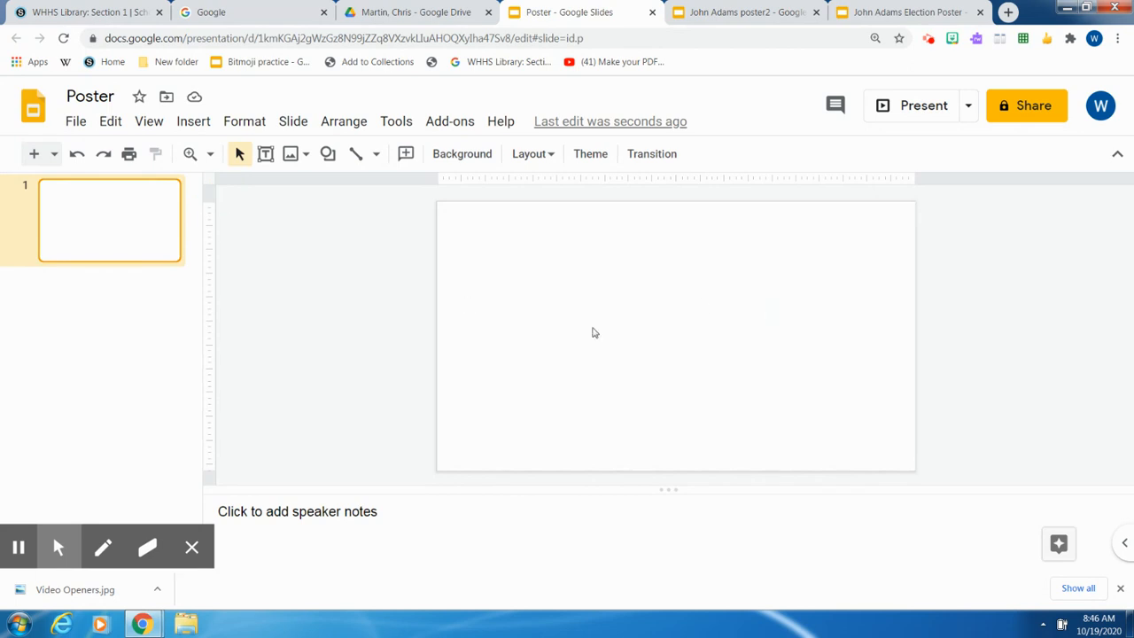
mouse_move(276, 342)
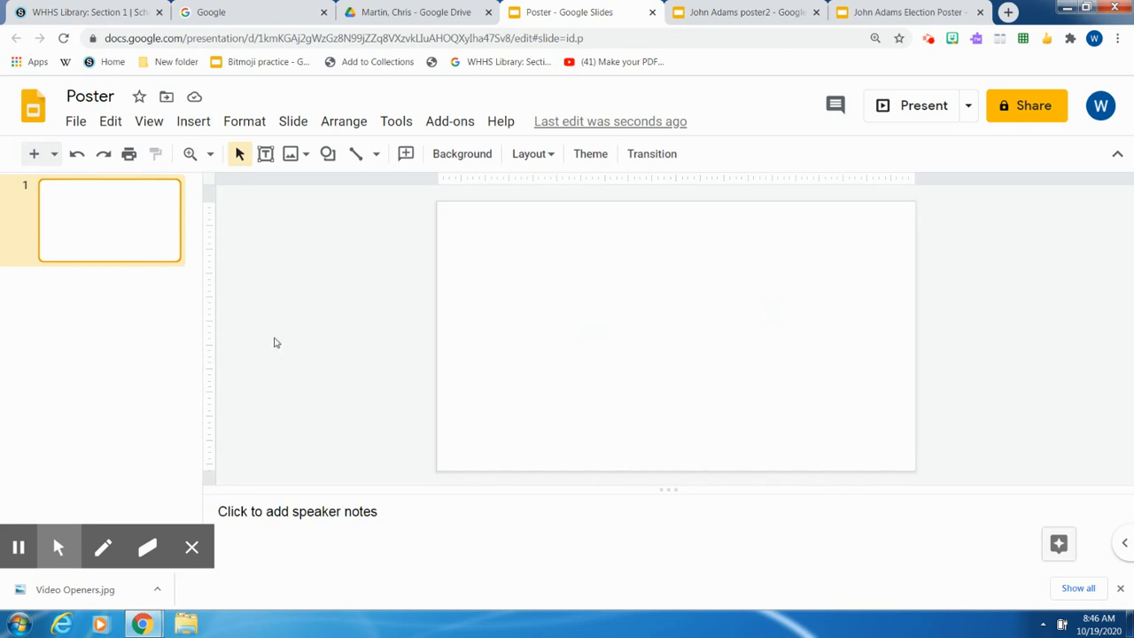
Step: Set Page setup to a custom 8.5 × 11 inch portrait size
click(75, 121)
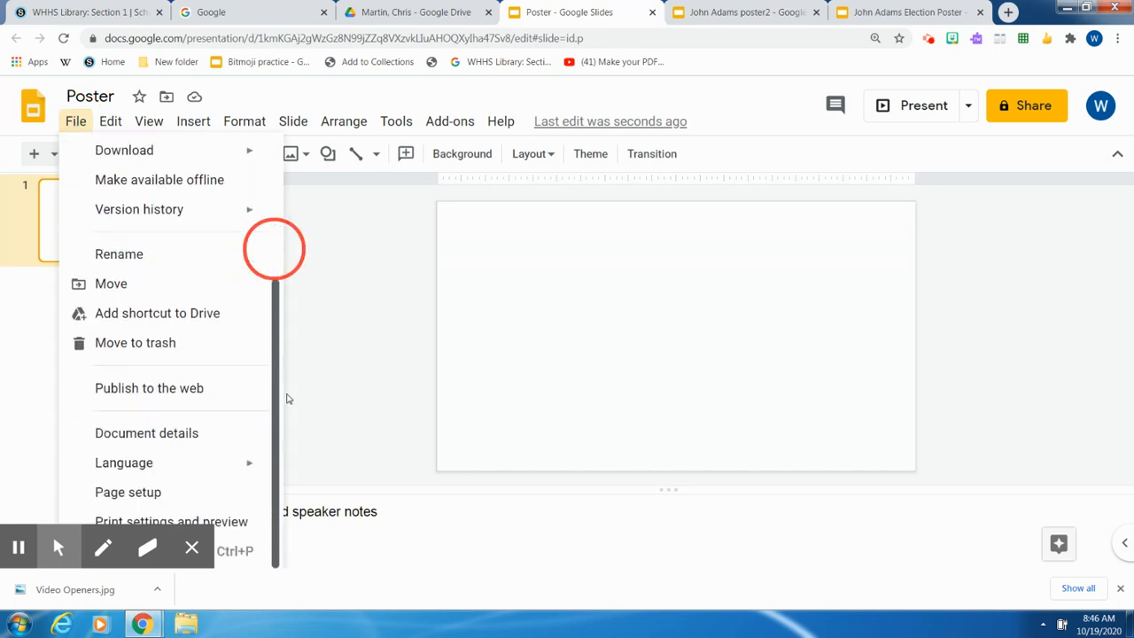
mouse_move(133, 491)
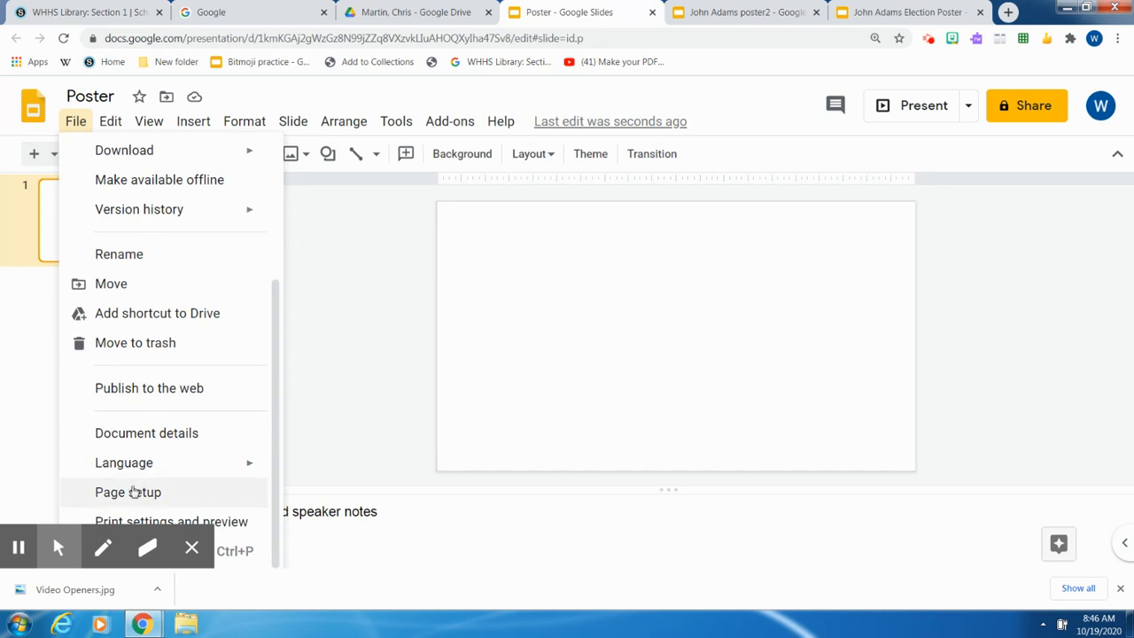
click(128, 491)
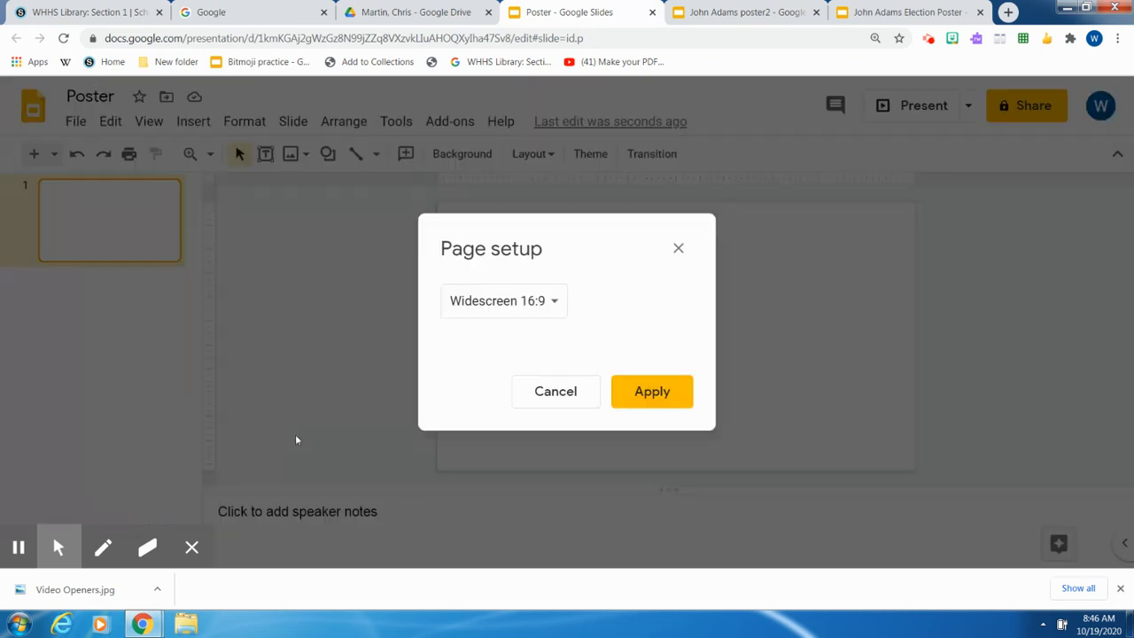
mouse_move(553, 306)
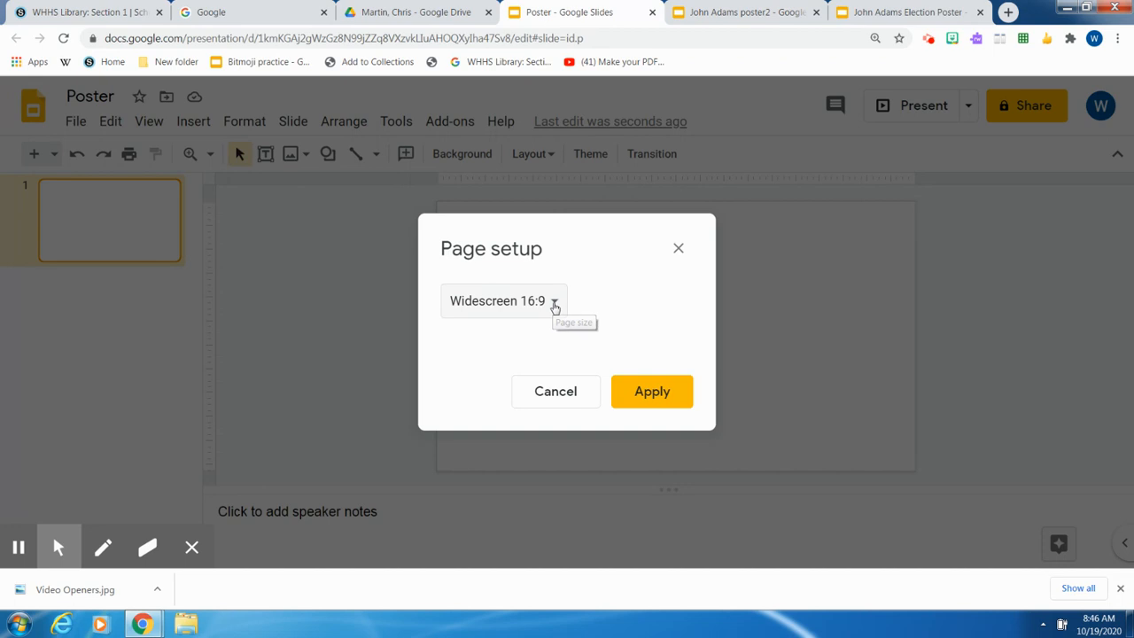
click(503, 300)
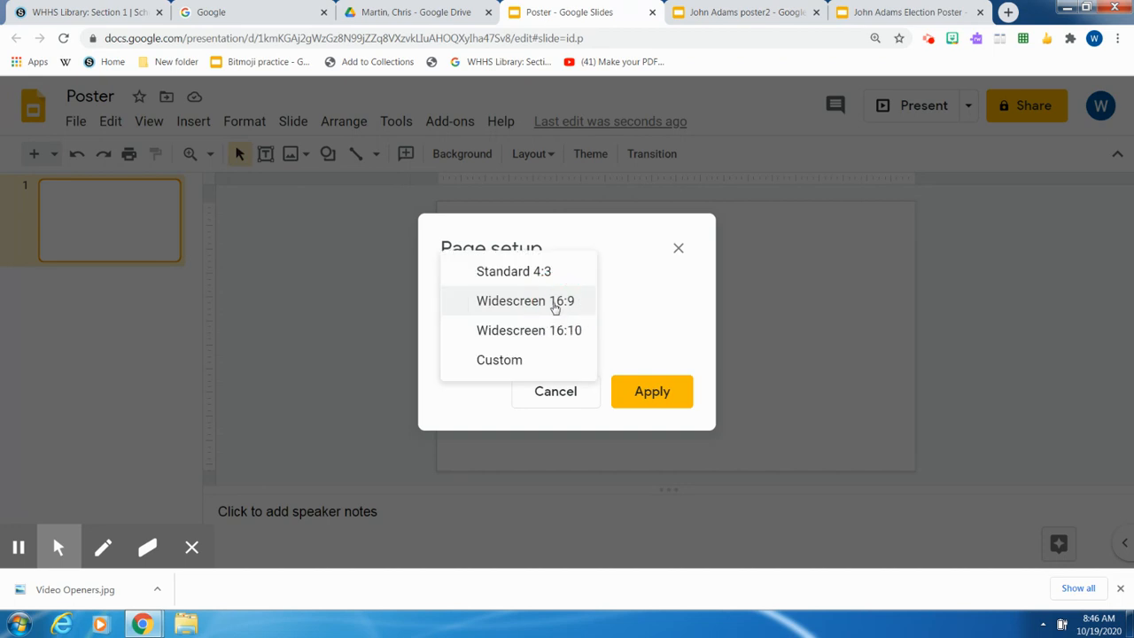
click(499, 359)
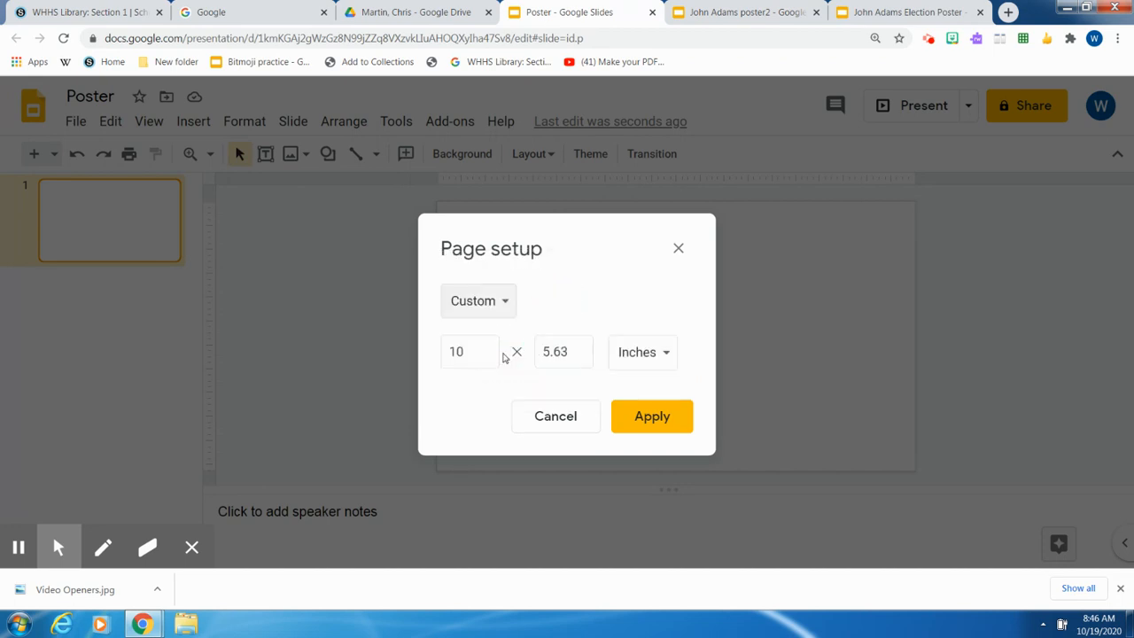
click(469, 352)
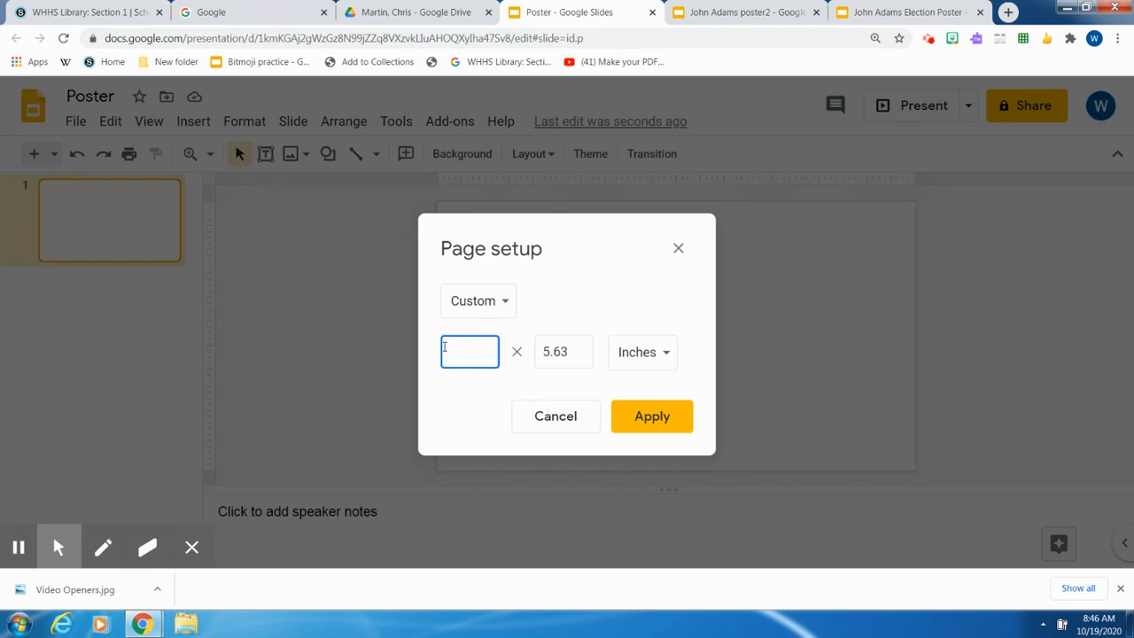
text(8.5)
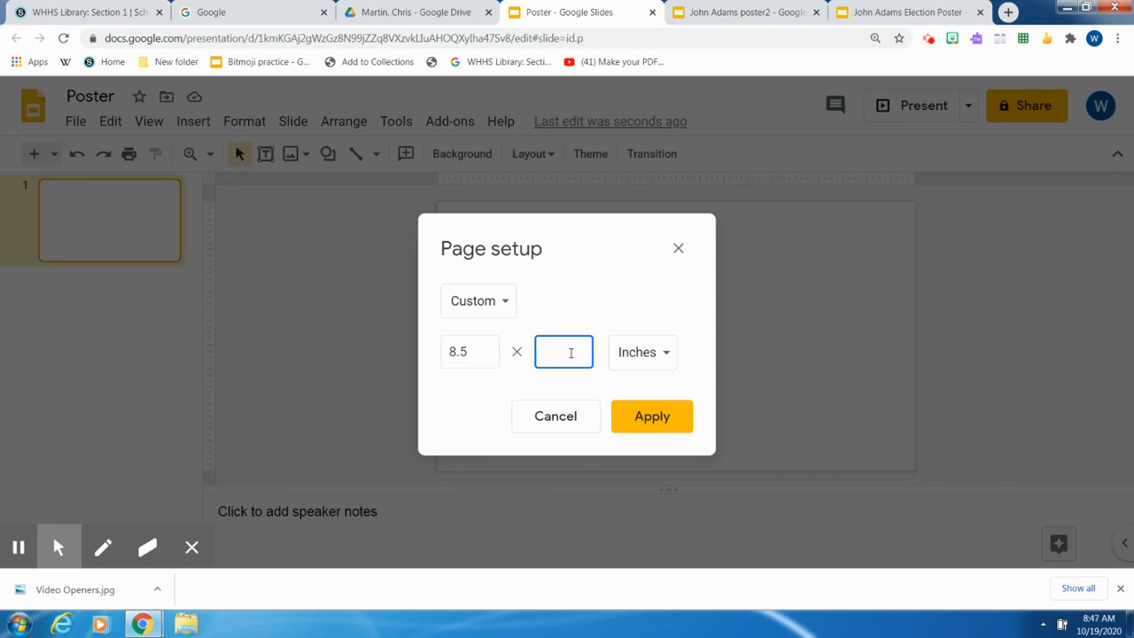
text(11)
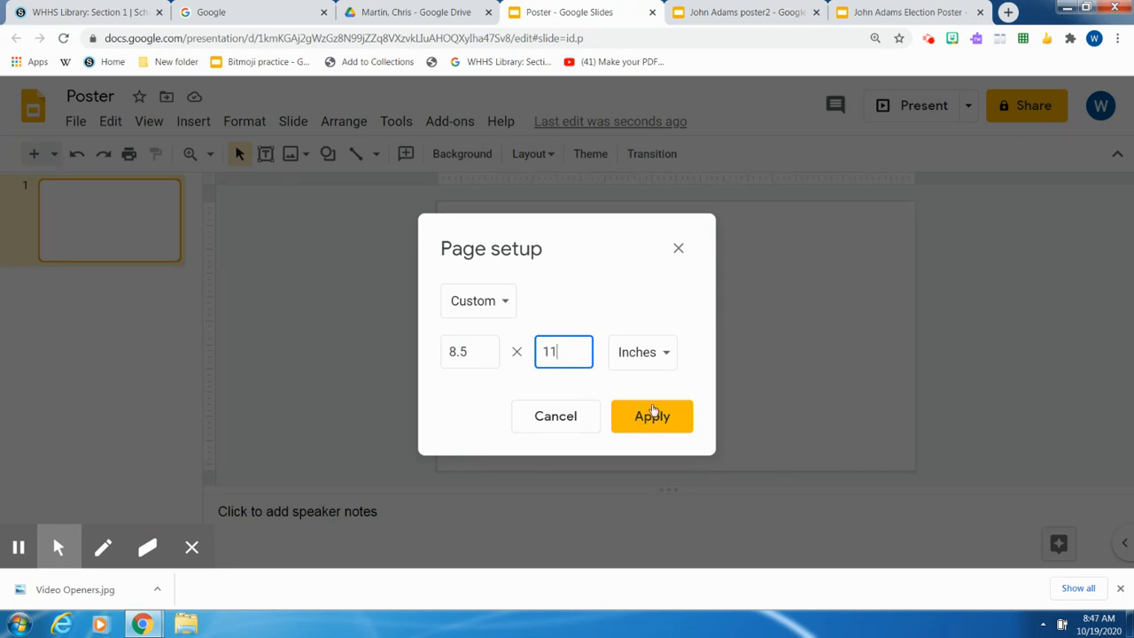
click(652, 417)
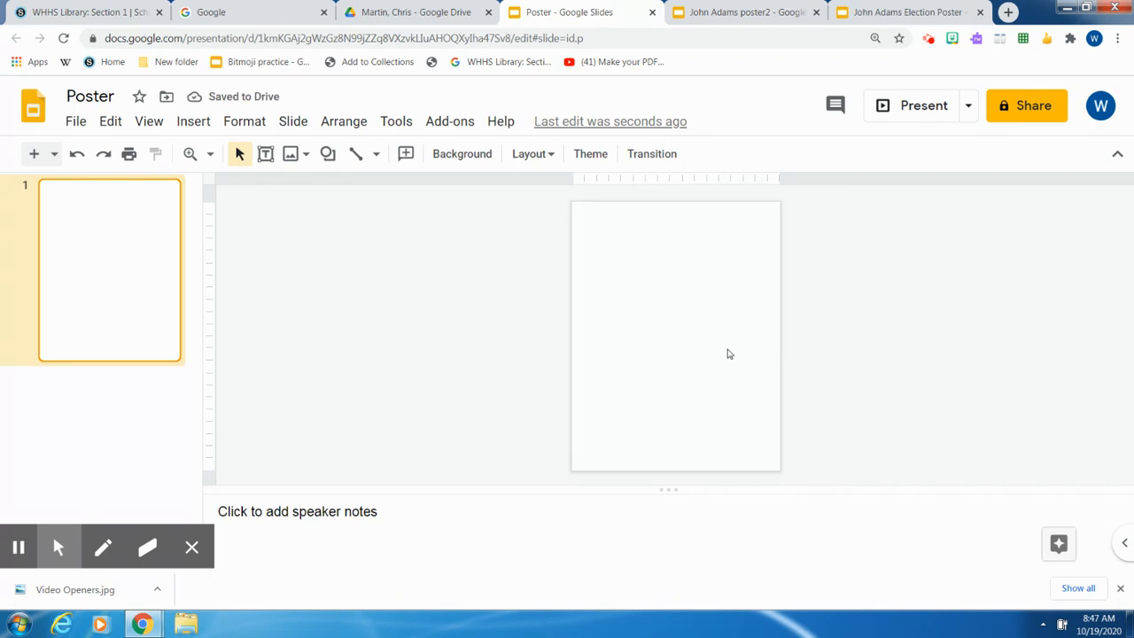
mouse_move(676, 411)
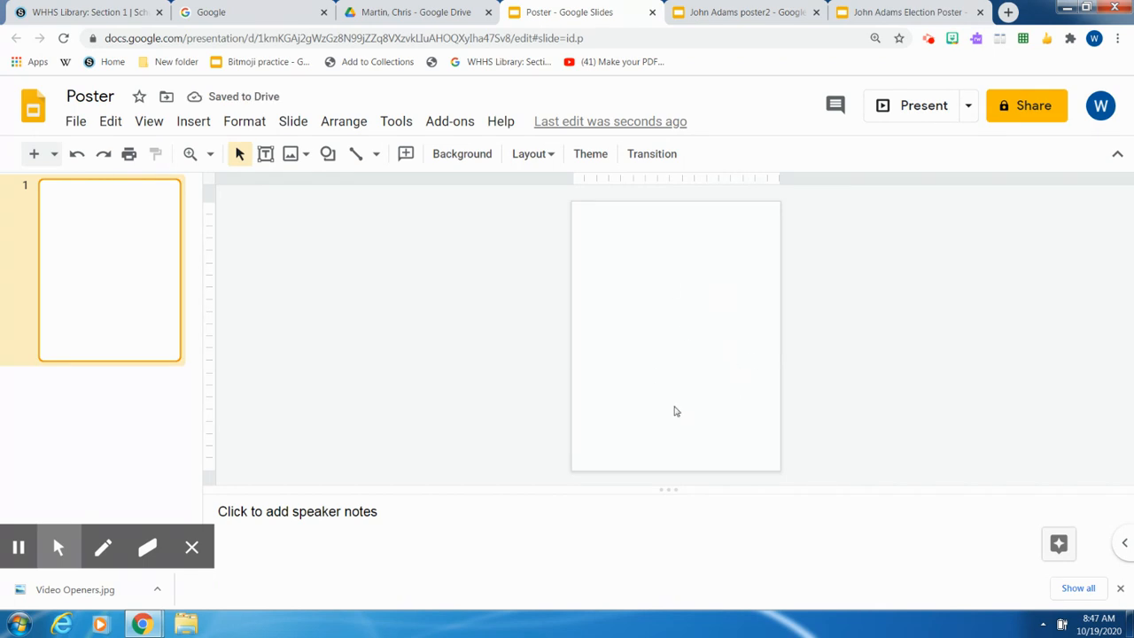
mouse_move(707, 419)
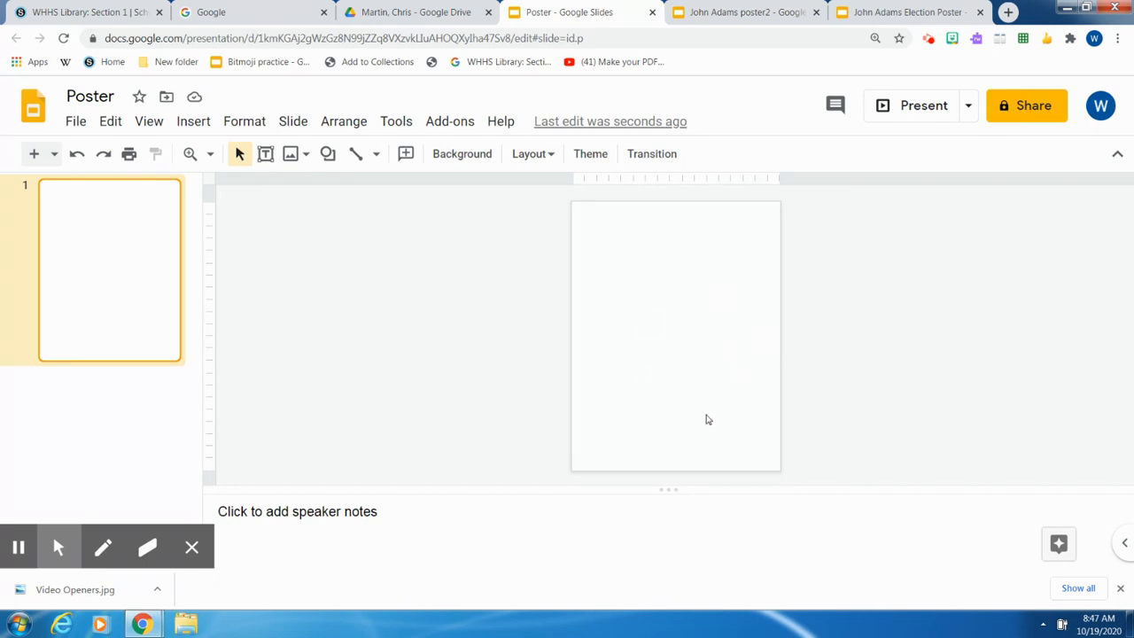
mouse_move(445, 279)
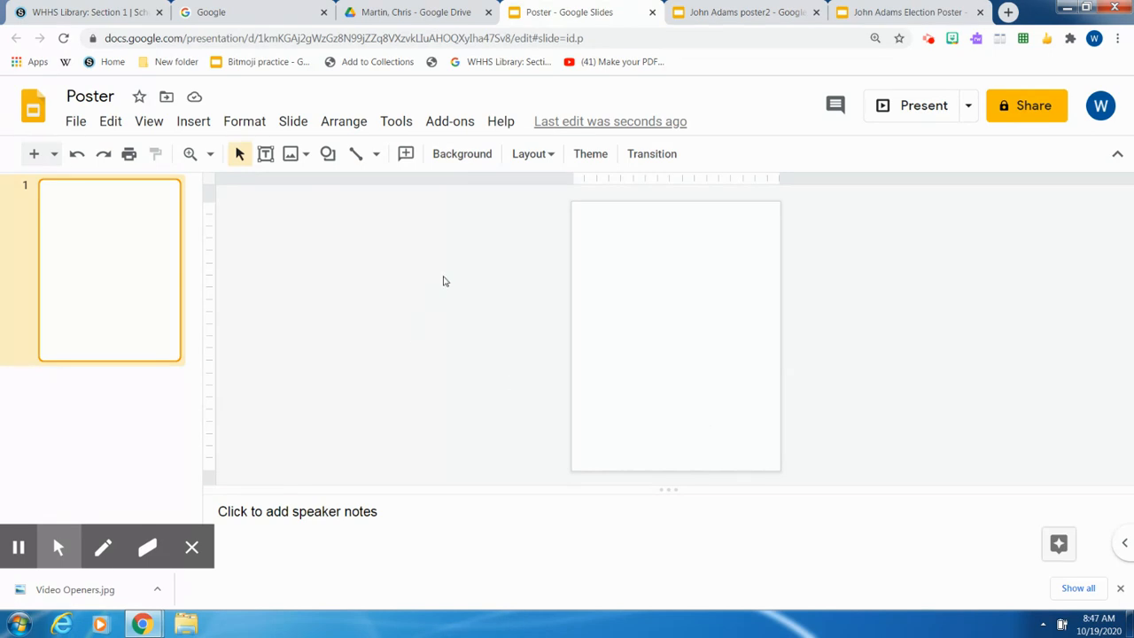
mouse_move(462, 153)
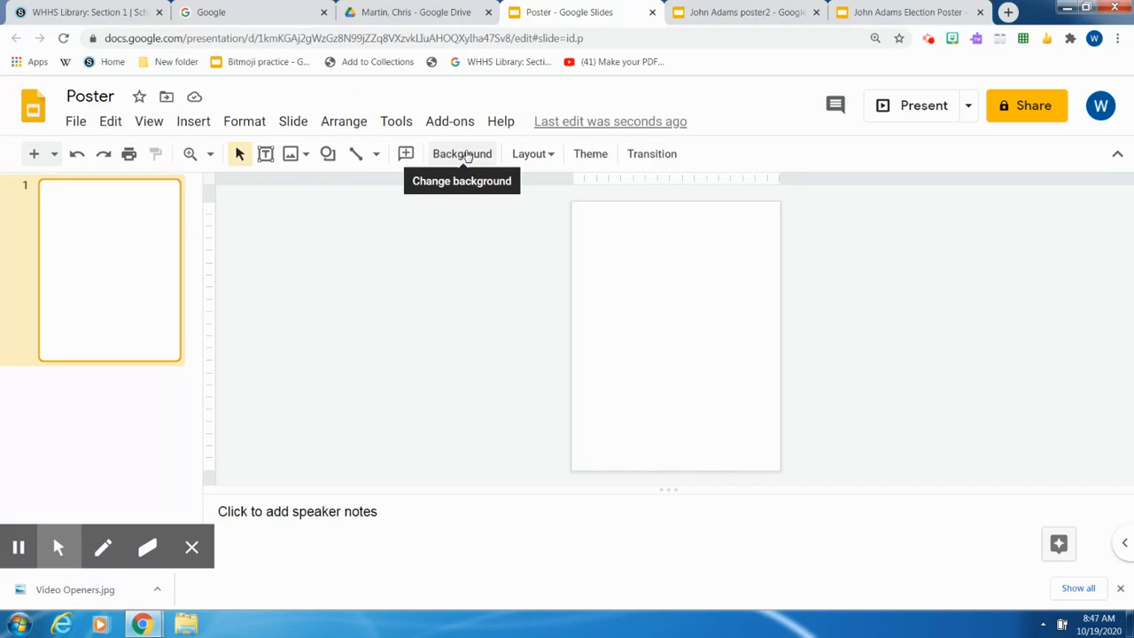
mouse_move(292, 121)
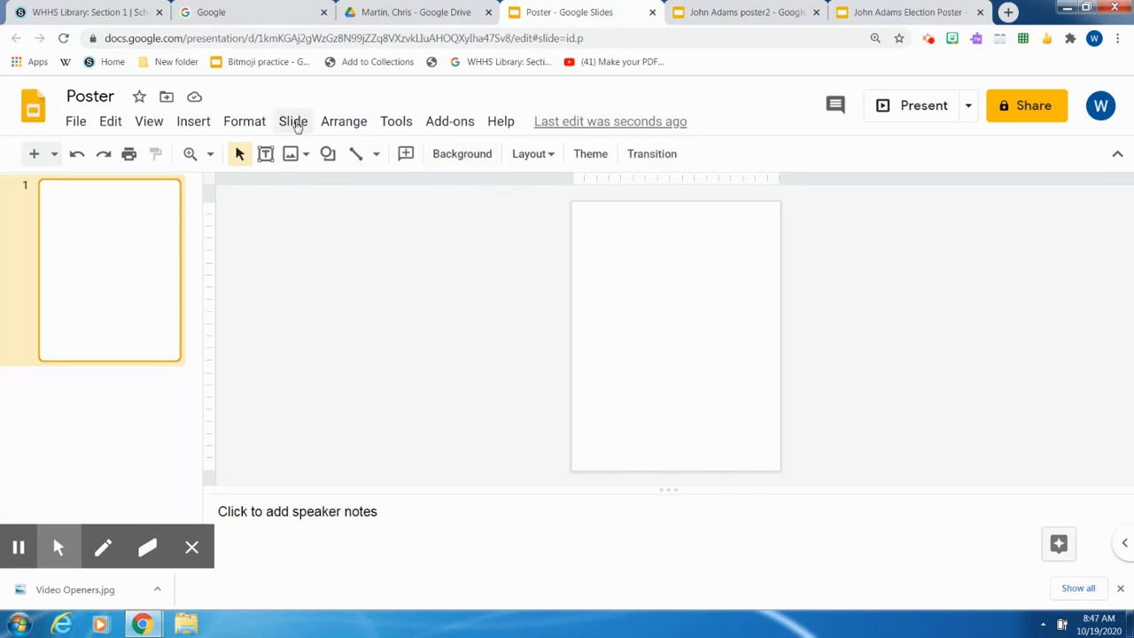
Step: Set the slide background colour to solid blue
click(293, 121)
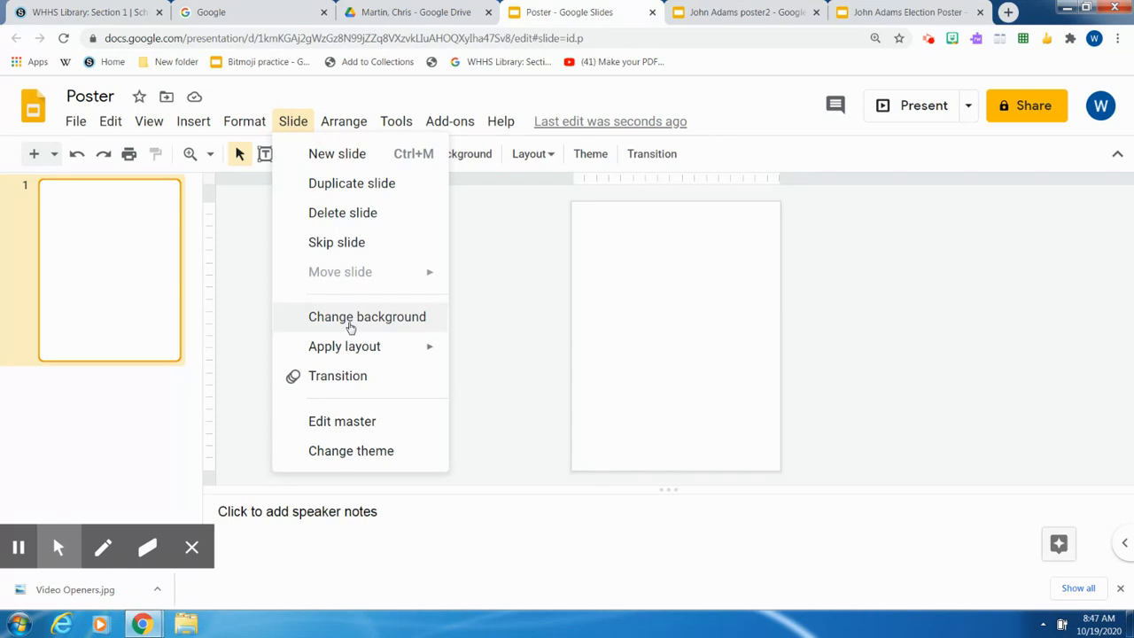
click(367, 316)
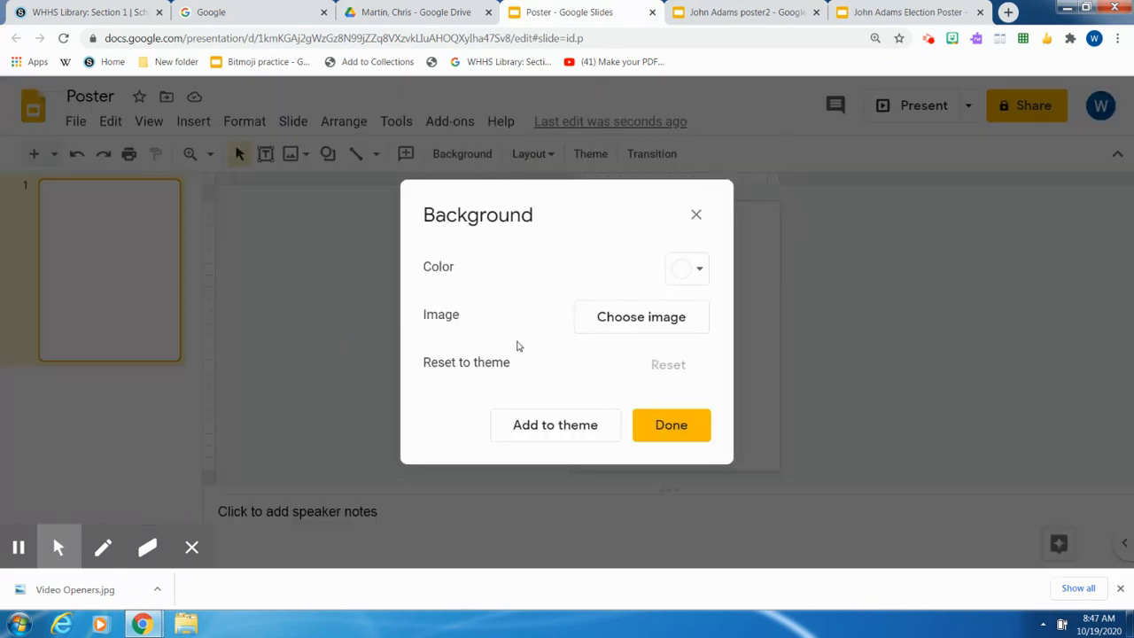
mouse_move(686, 268)
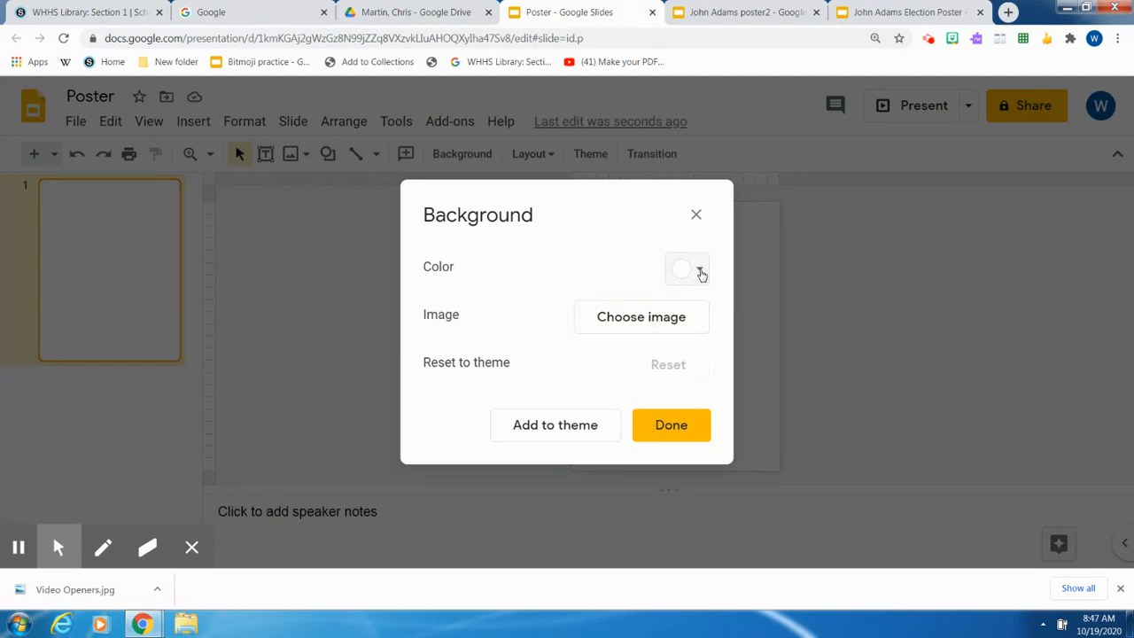
click(684, 269)
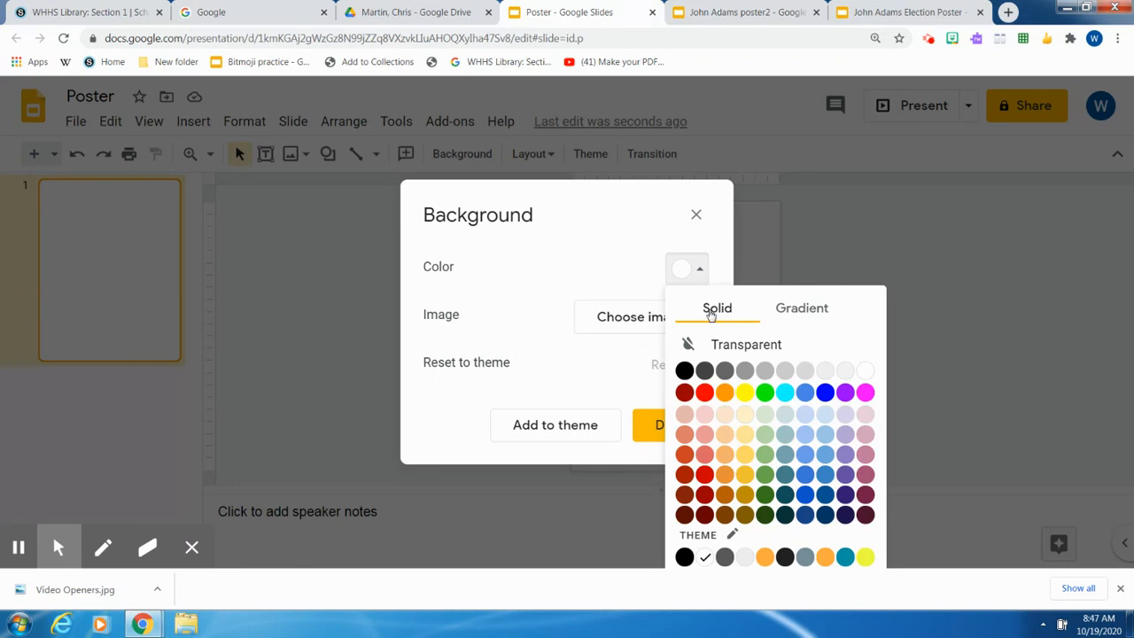
mouse_move(806, 429)
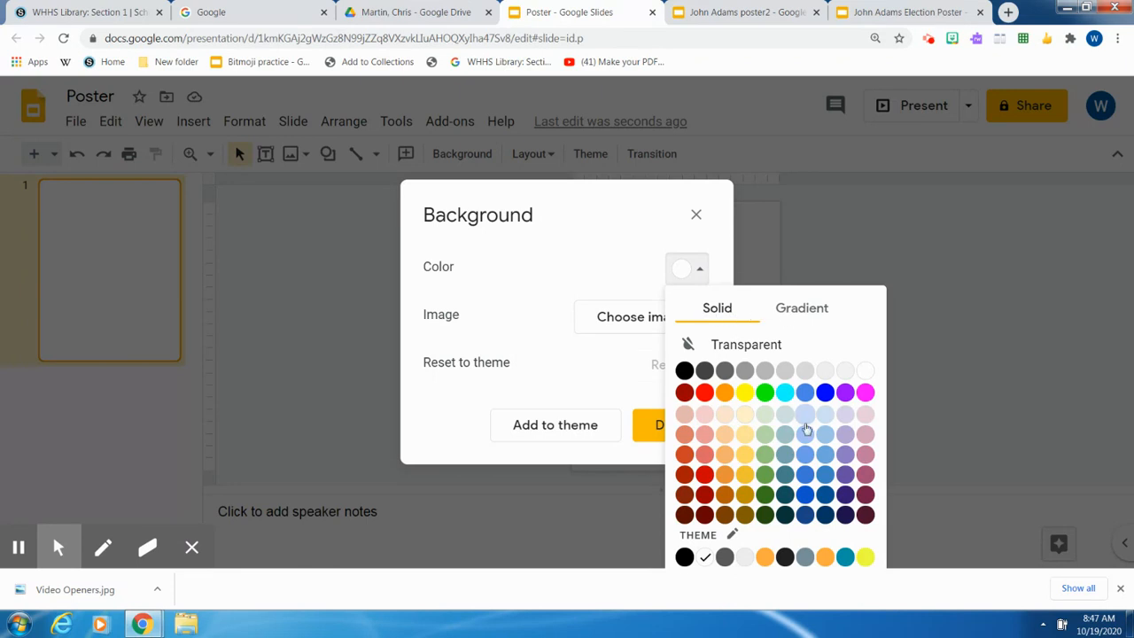
mouse_move(811, 474)
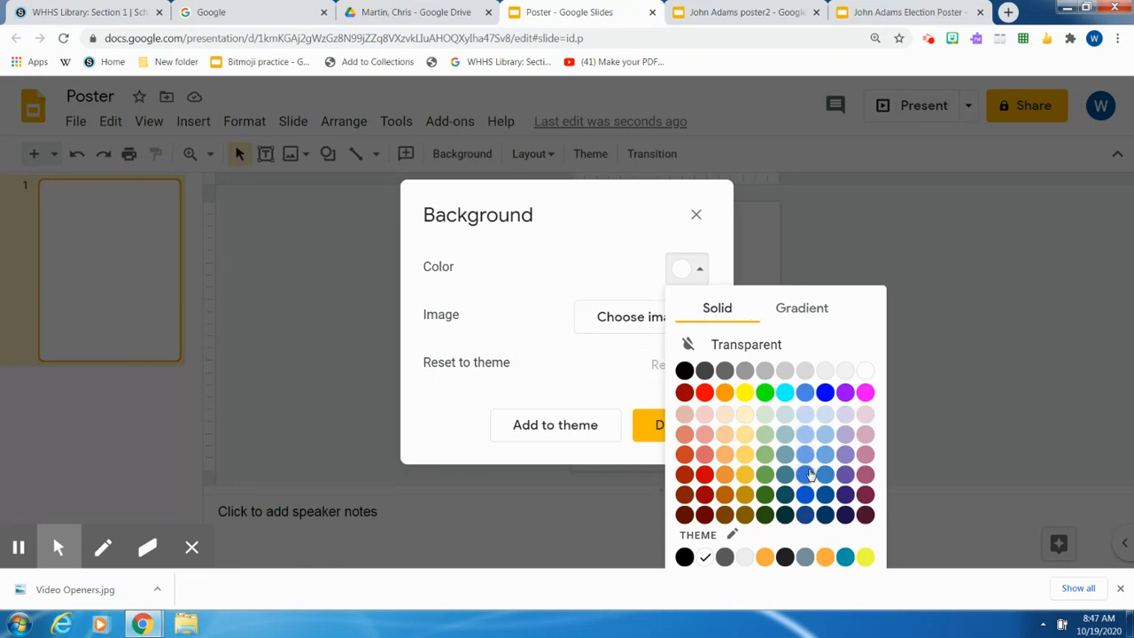
click(804, 473)
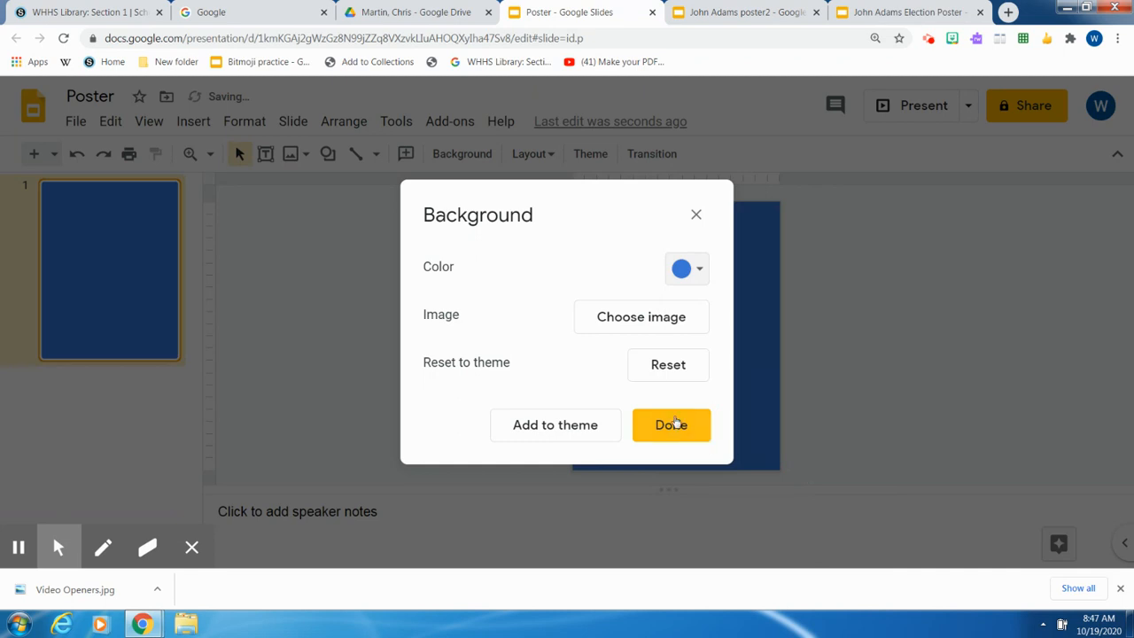
click(671, 424)
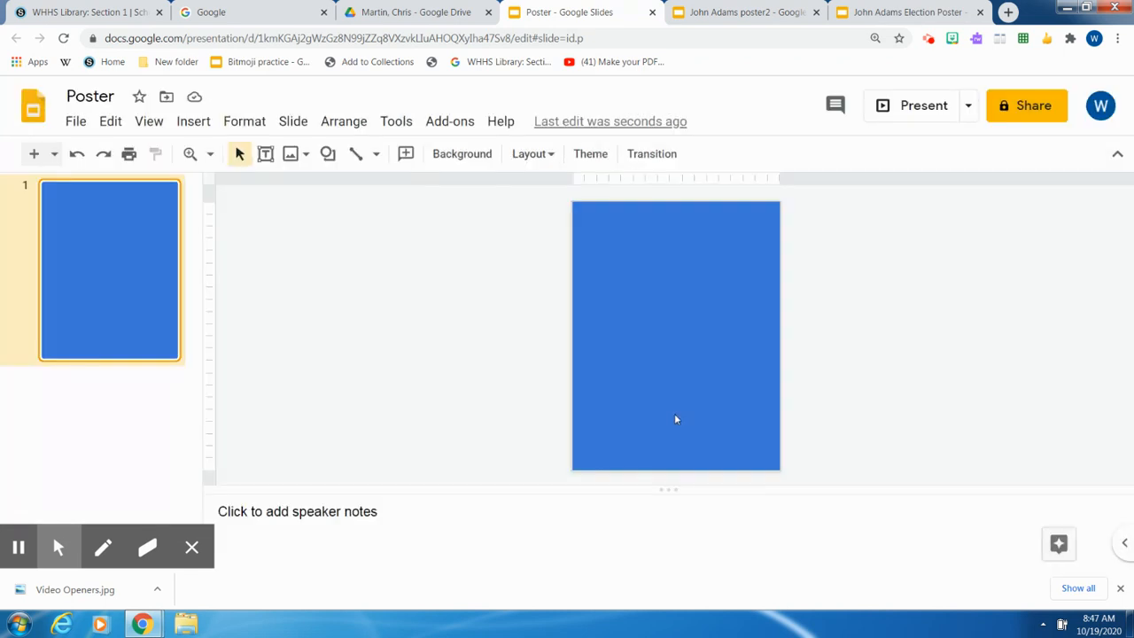
mouse_move(337, 263)
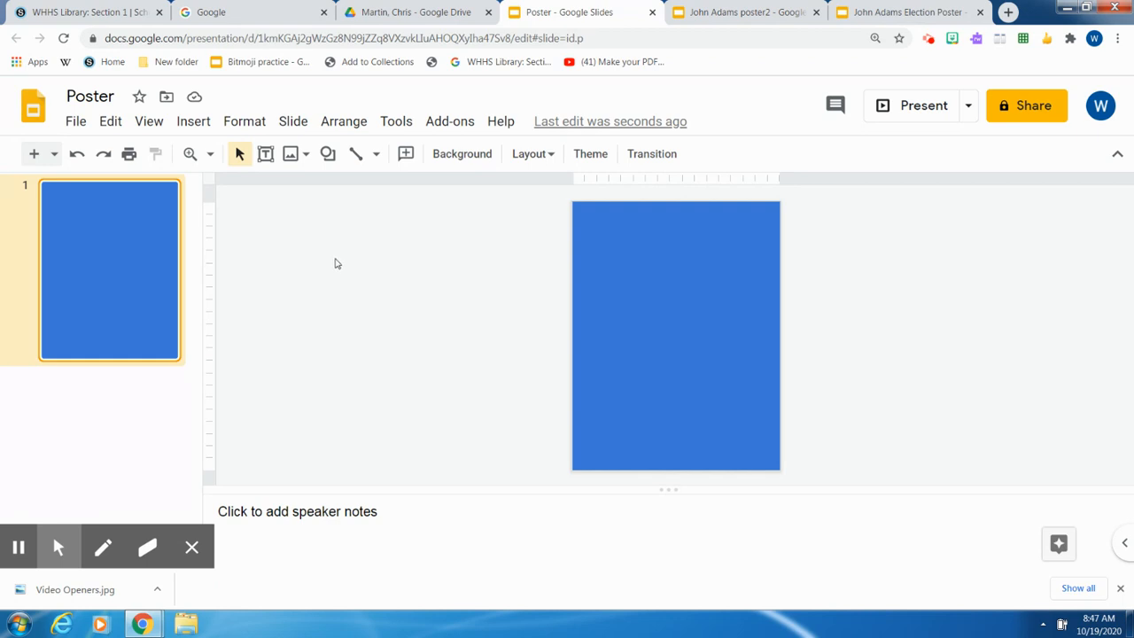
mouse_move(335, 259)
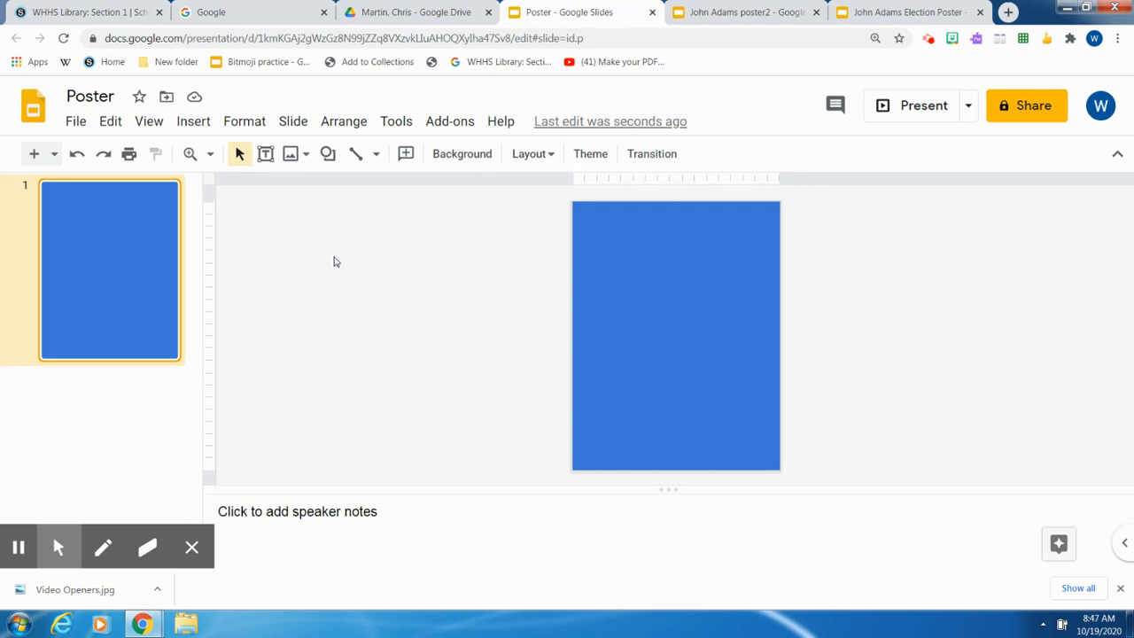
mouse_move(292, 231)
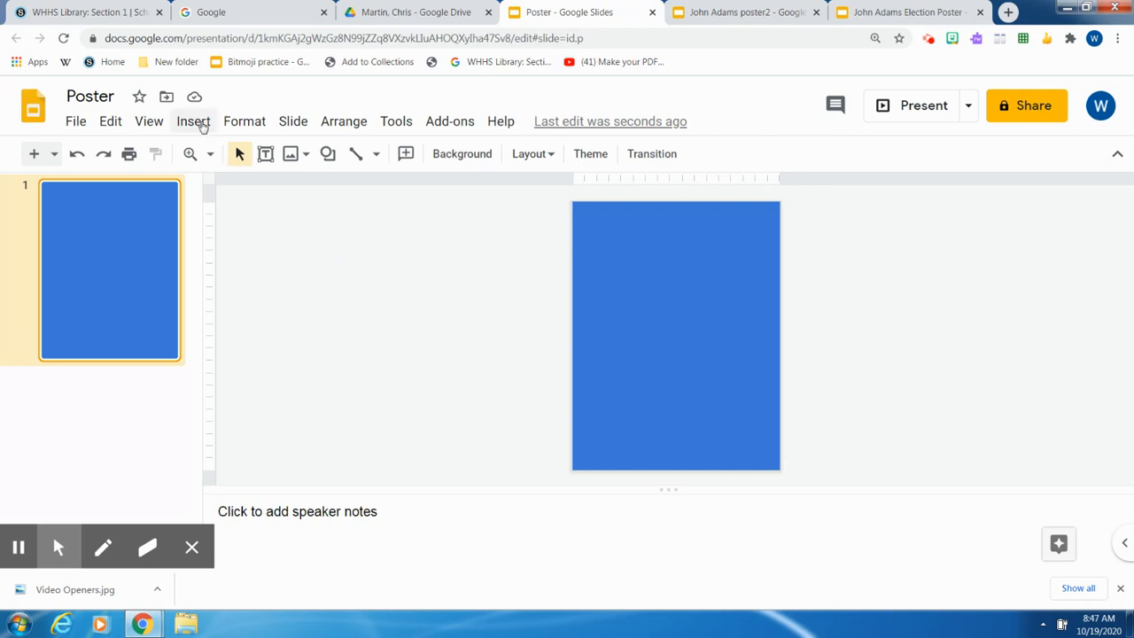
Step: Search images for 'john adams' and insert the first portrait onto the slide
click(192, 121)
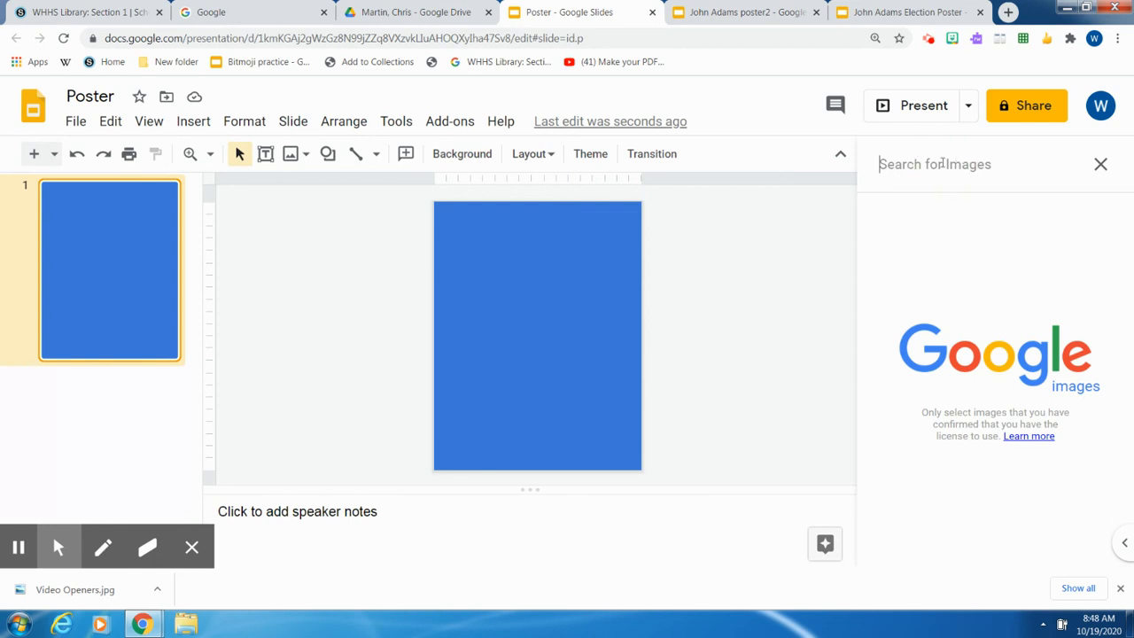
text(john adams)
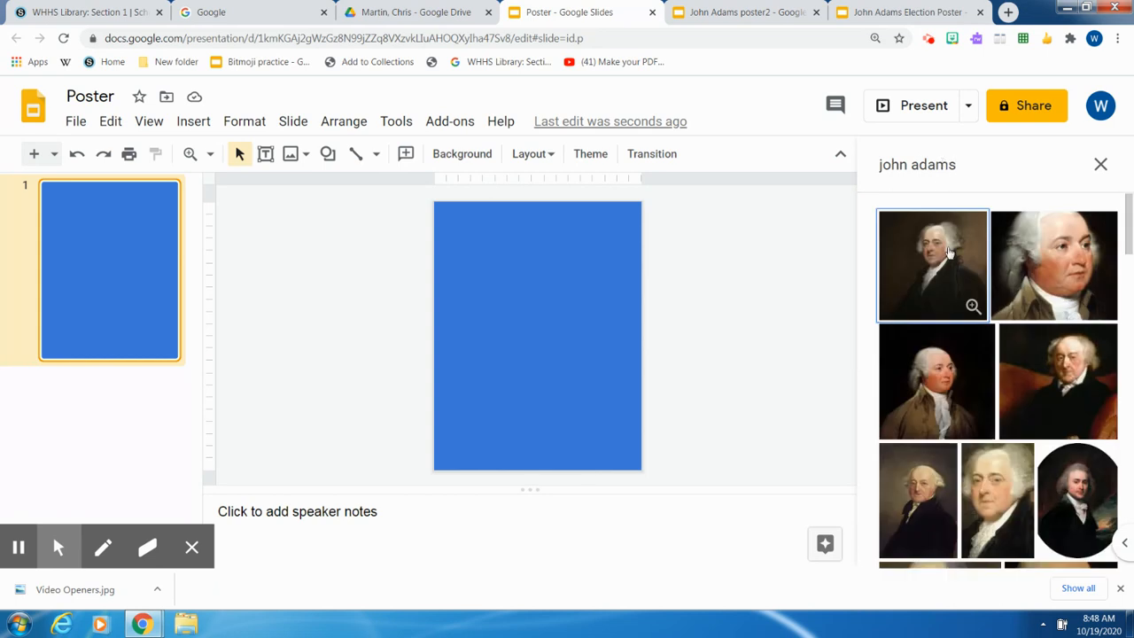
drag(932, 264, 763, 355)
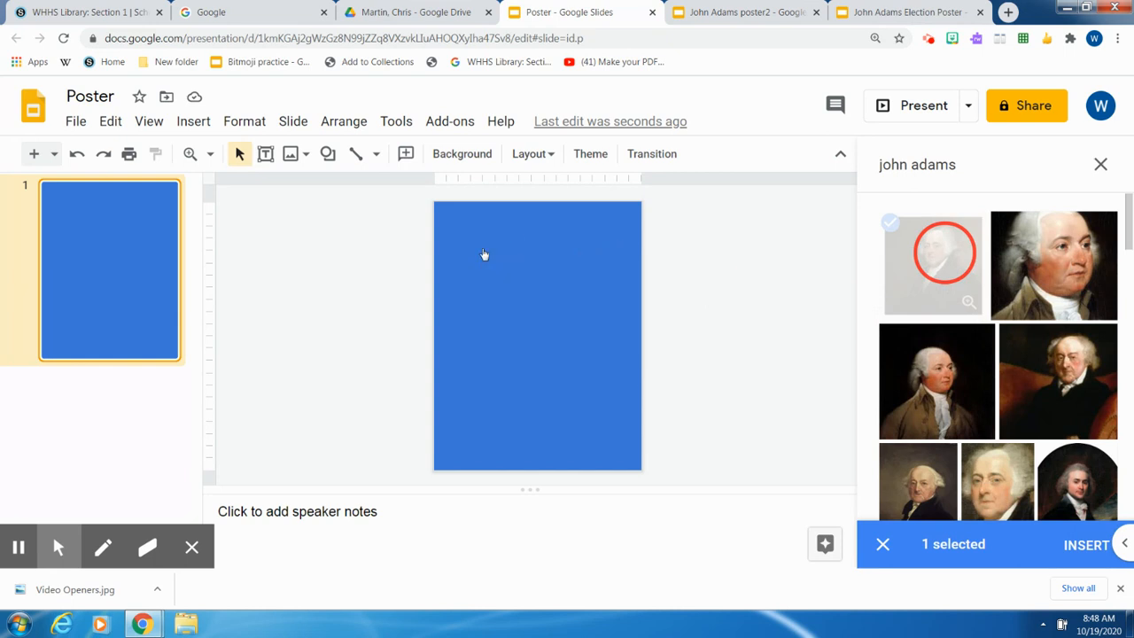
click(1086, 545)
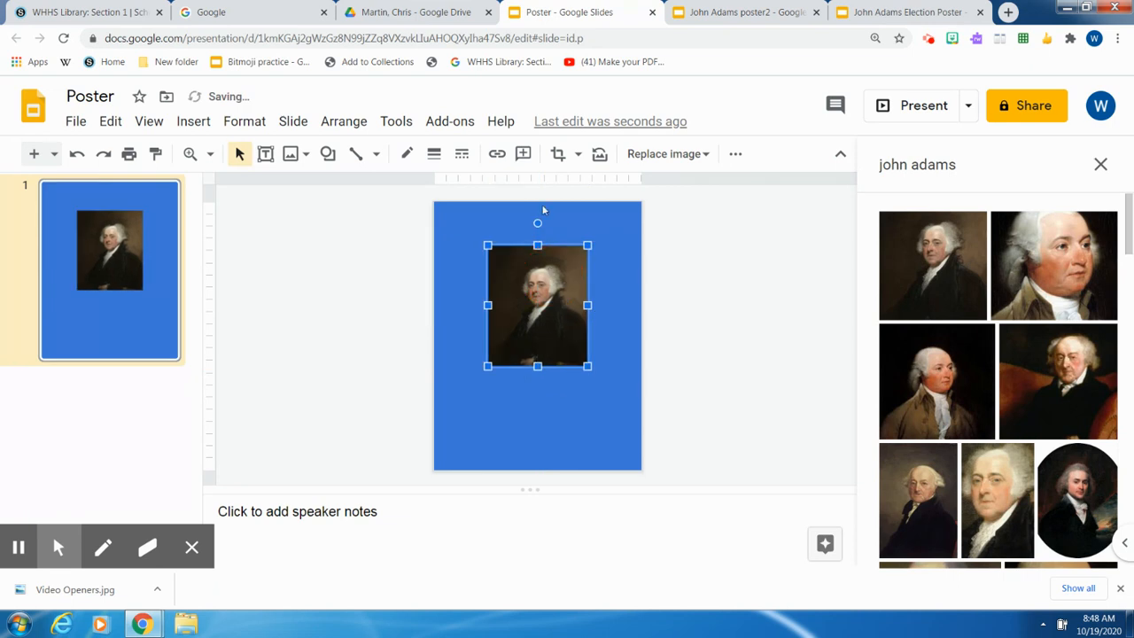
mouse_move(406, 231)
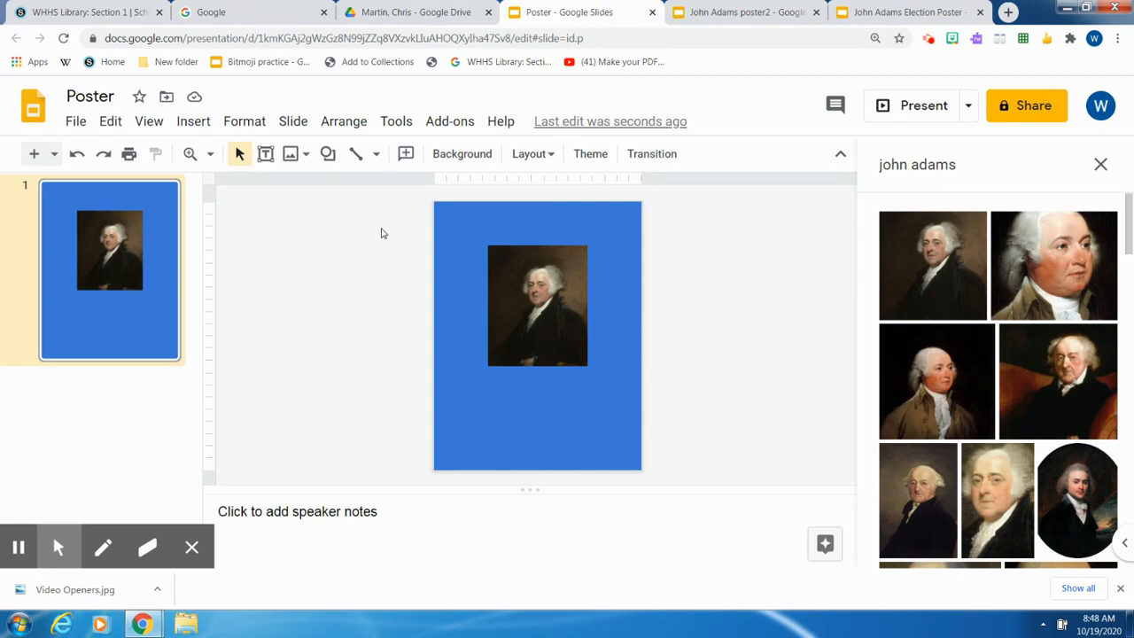
mouse_move(266, 194)
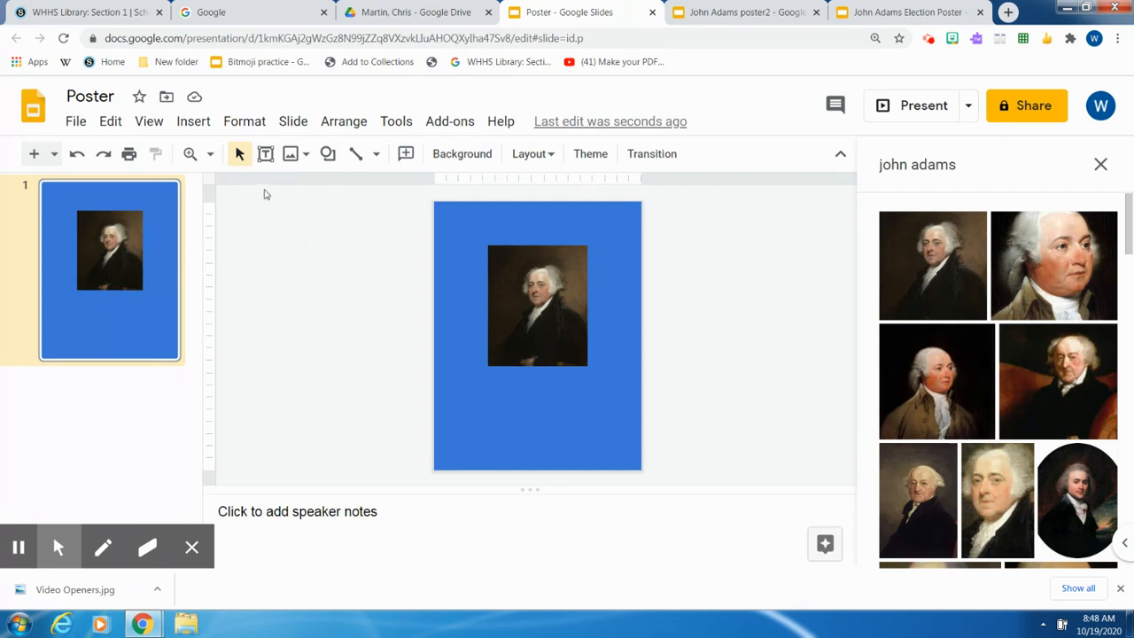
mouse_move(265, 153)
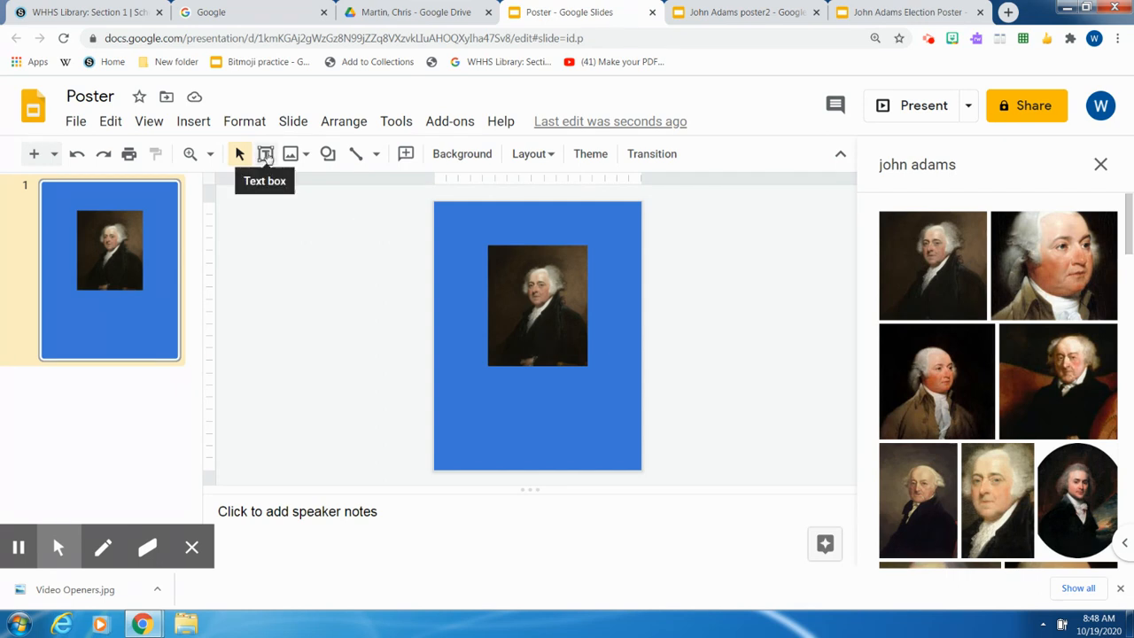
Step: Add a yellow-filled text box at the slide's top and begin enlarging its font
click(266, 153)
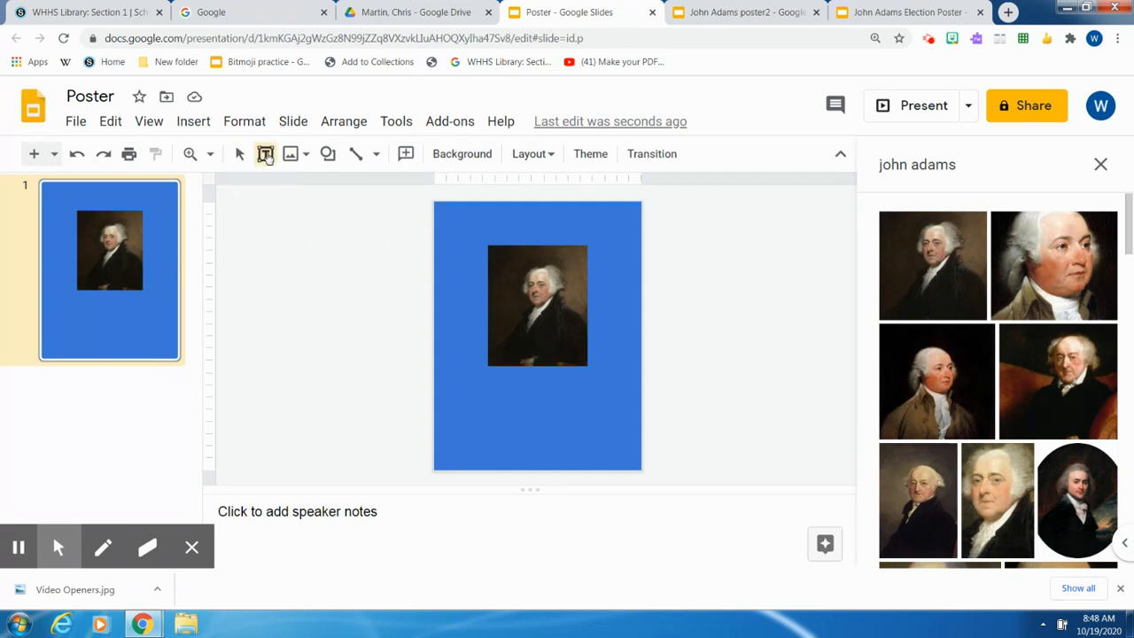
click(265, 154)
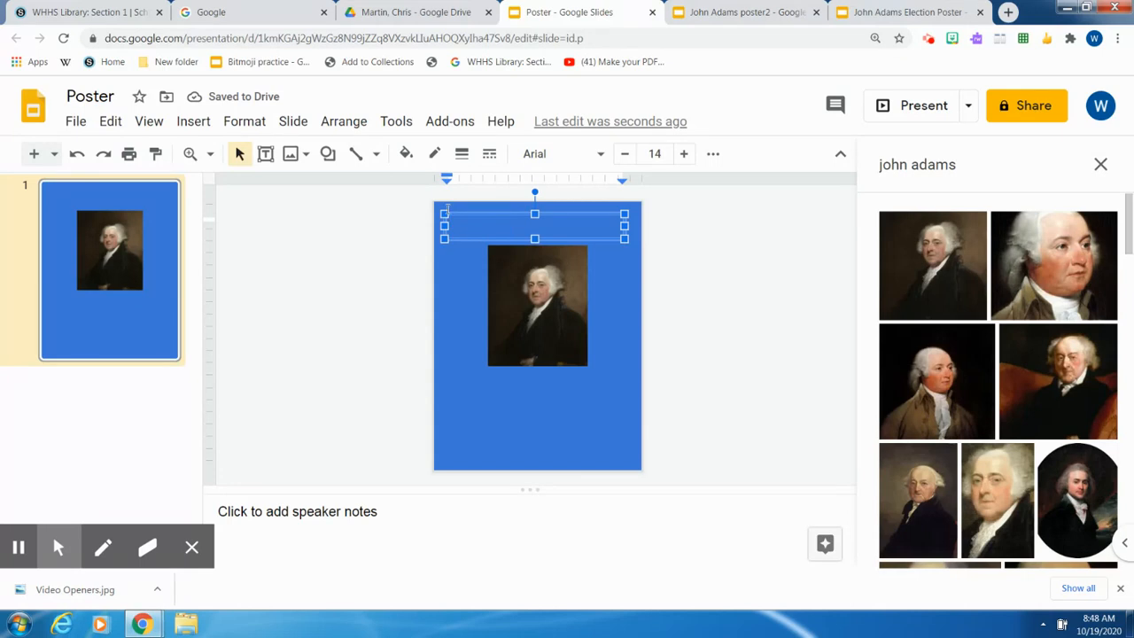
mouse_move(406, 153)
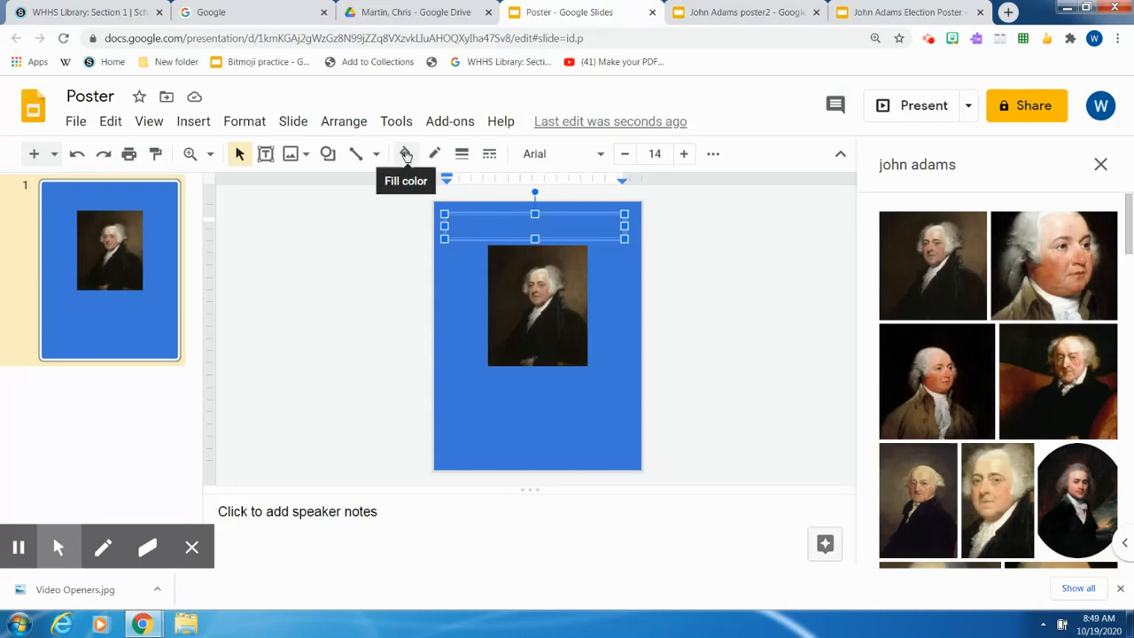
click(405, 153)
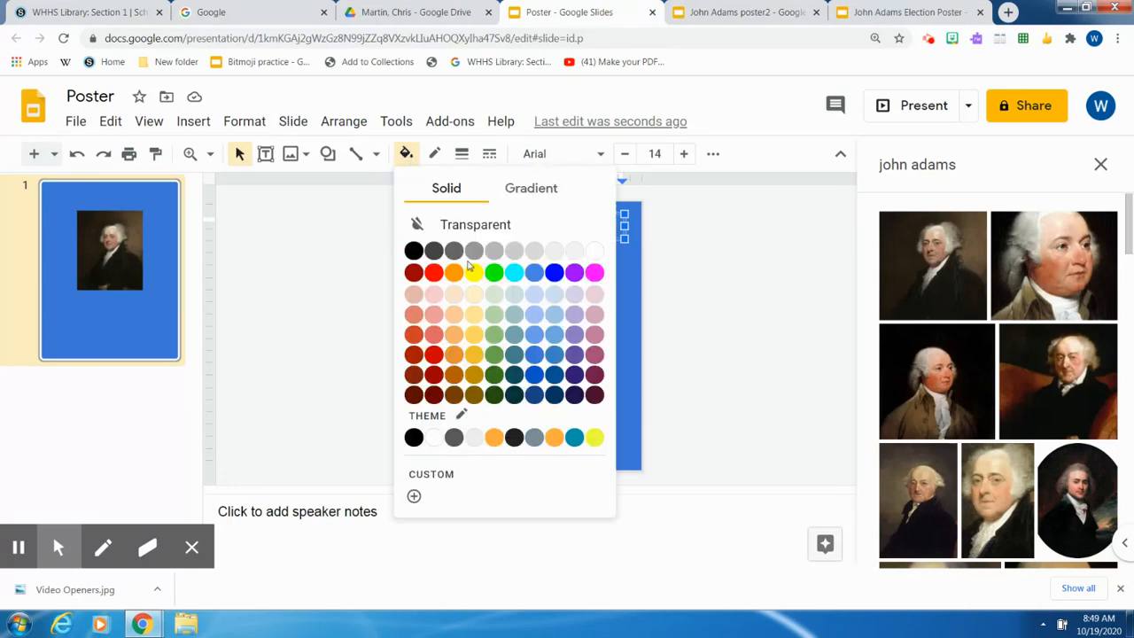
click(472, 272)
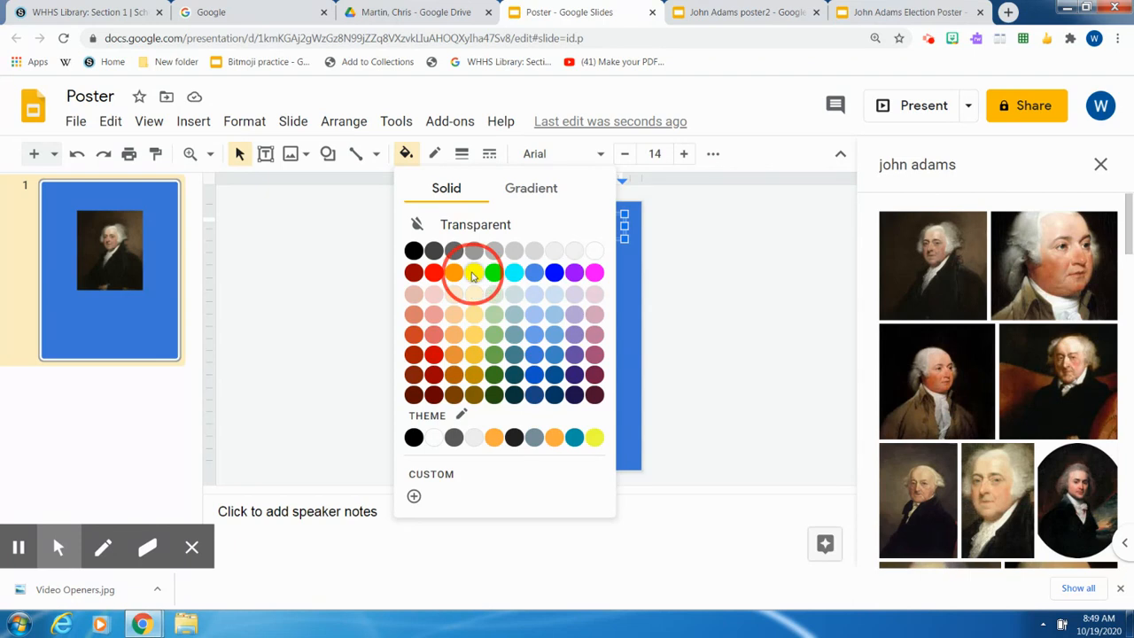
click(472, 272)
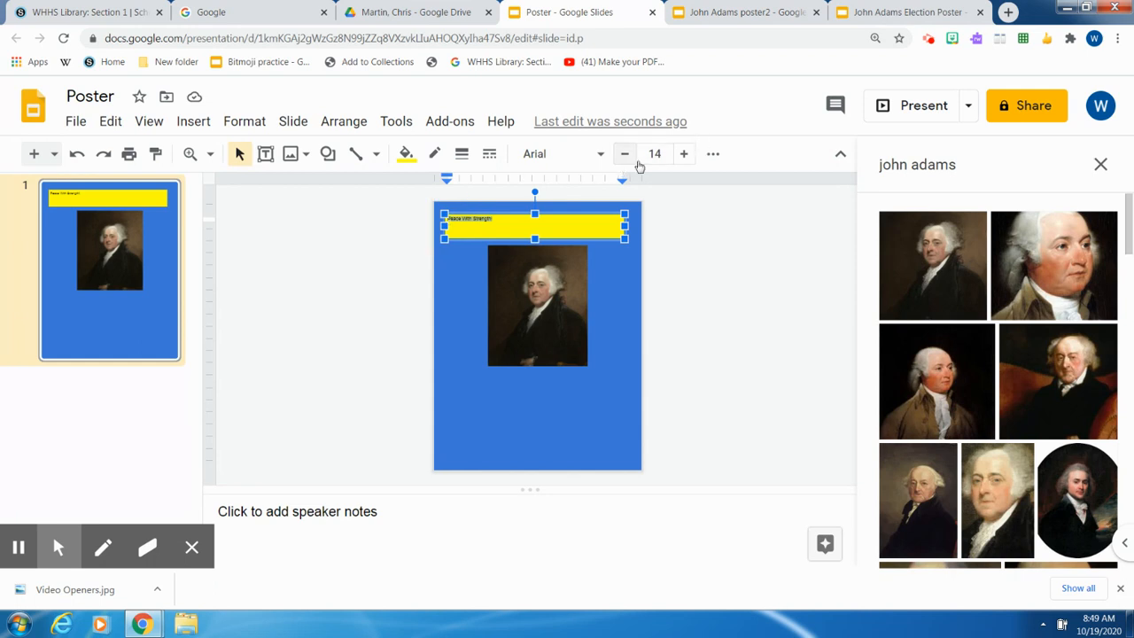
click(684, 154)
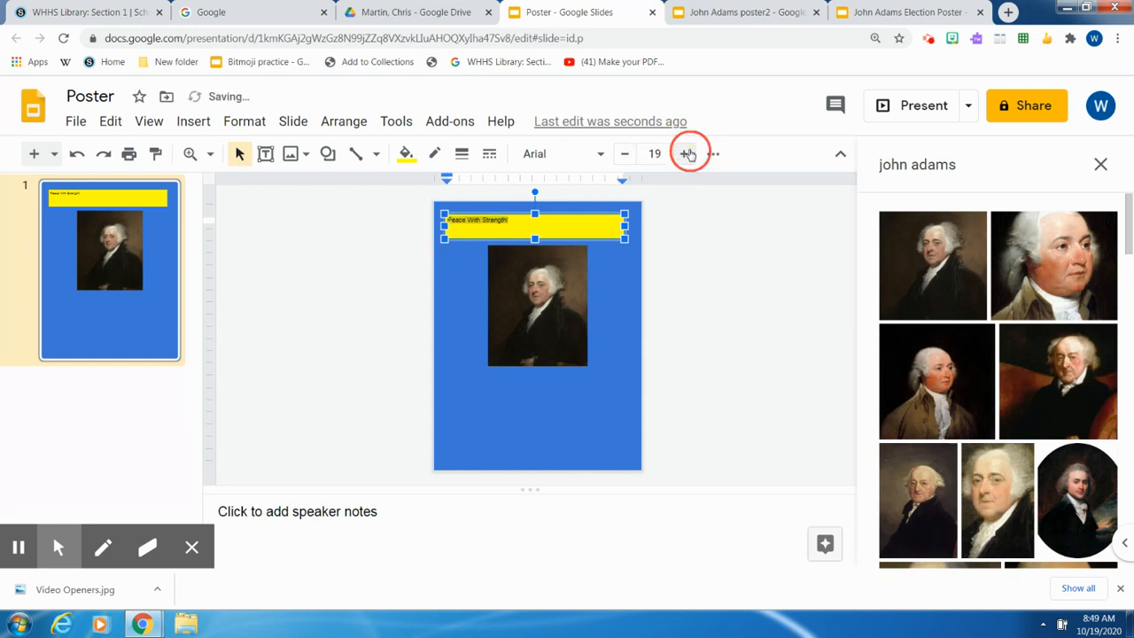
Step: Raise the slogan's font size to 49 and switch it to a serif font
click(684, 153)
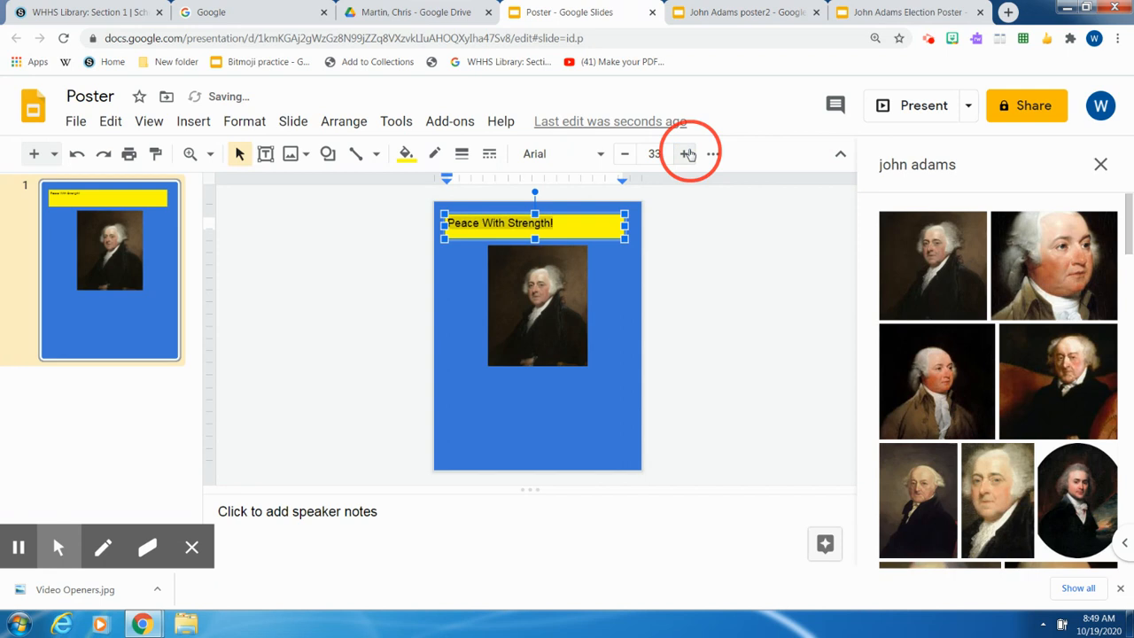
click(685, 153)
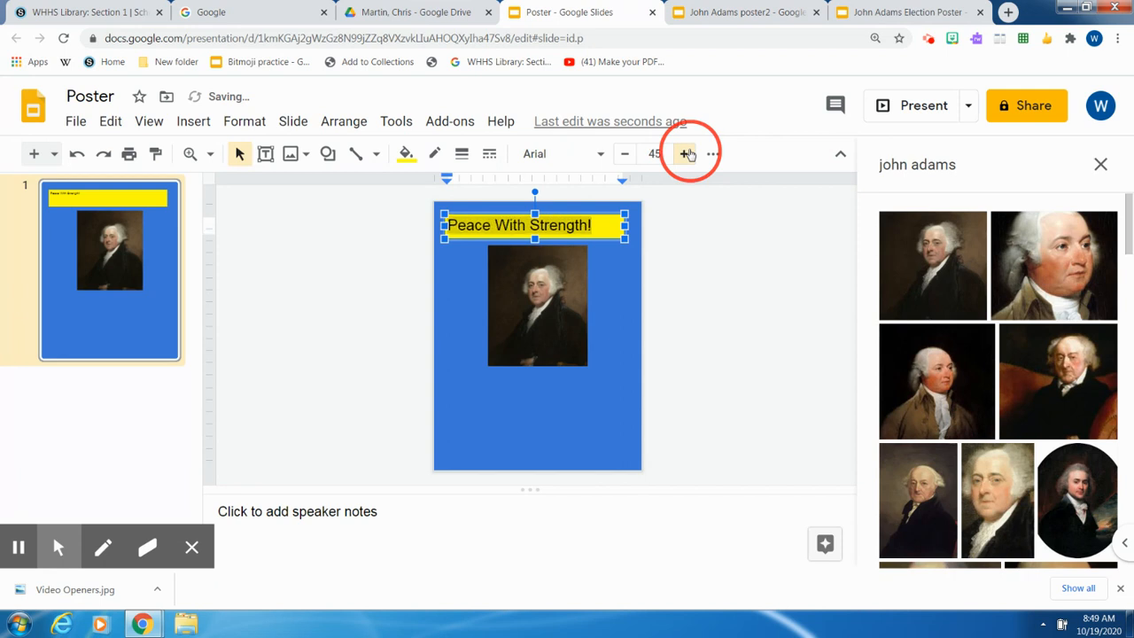
click(685, 153)
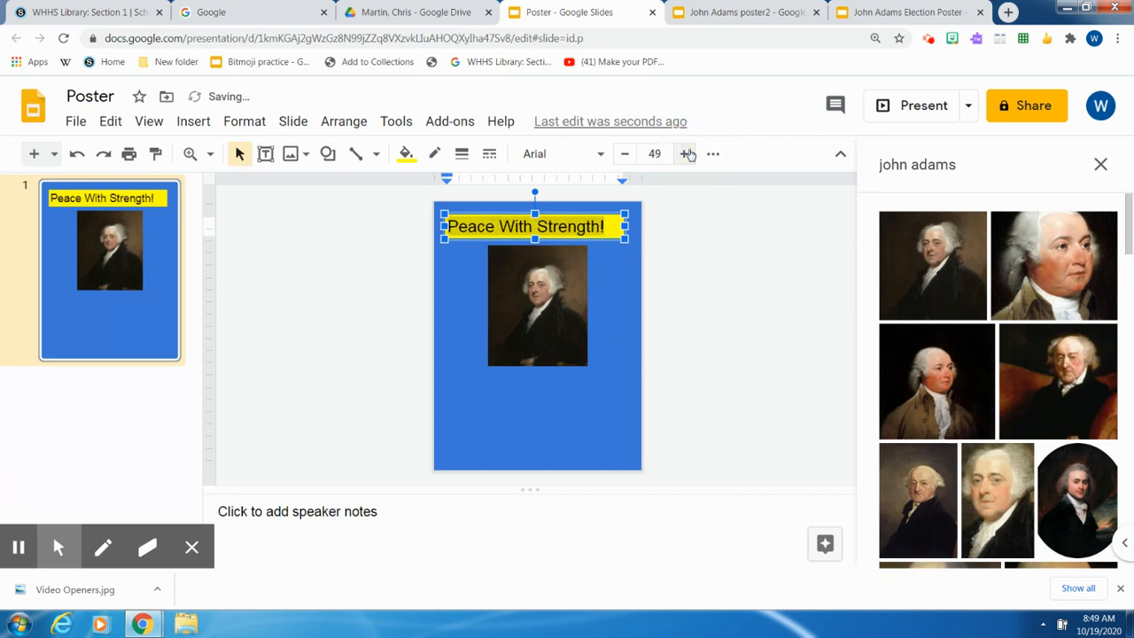
mouse_move(509, 158)
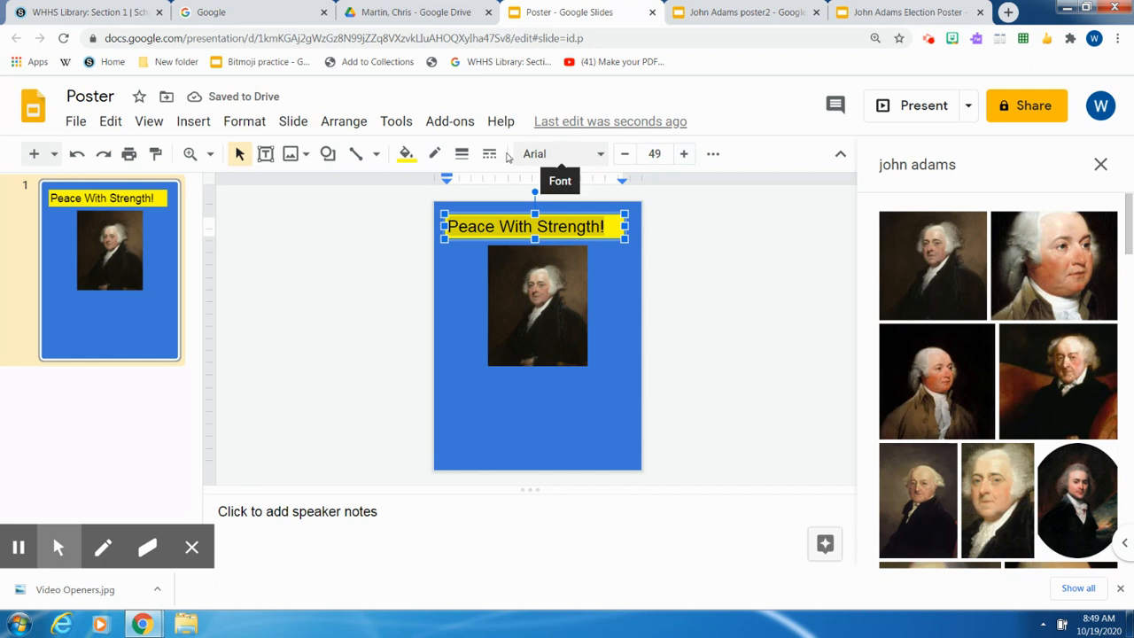
mouse_move(460, 153)
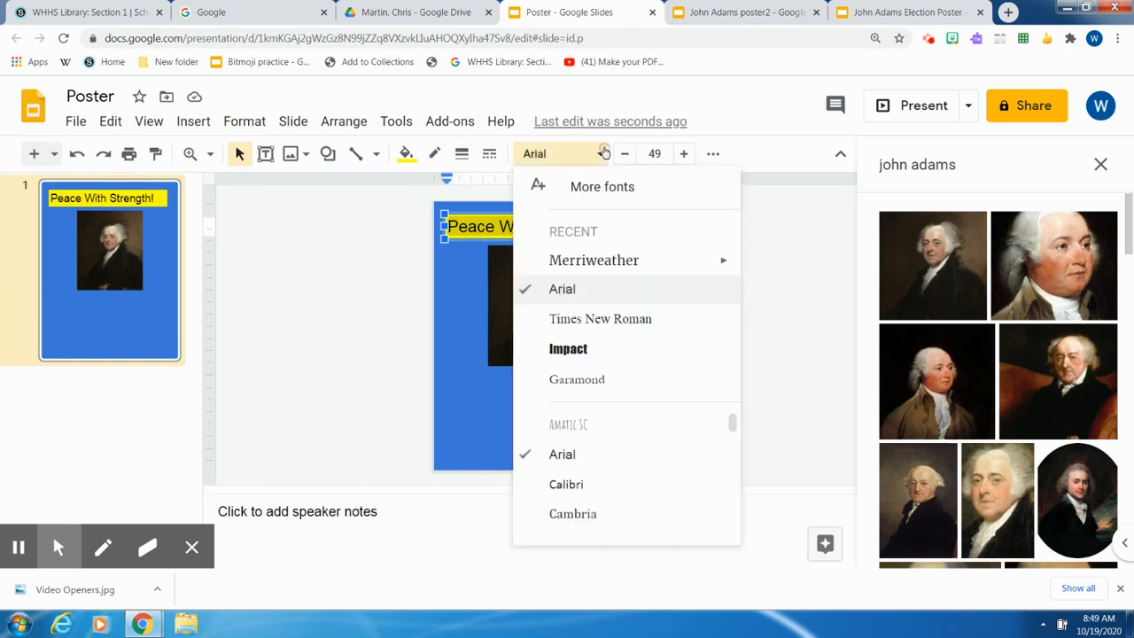
mouse_move(565, 348)
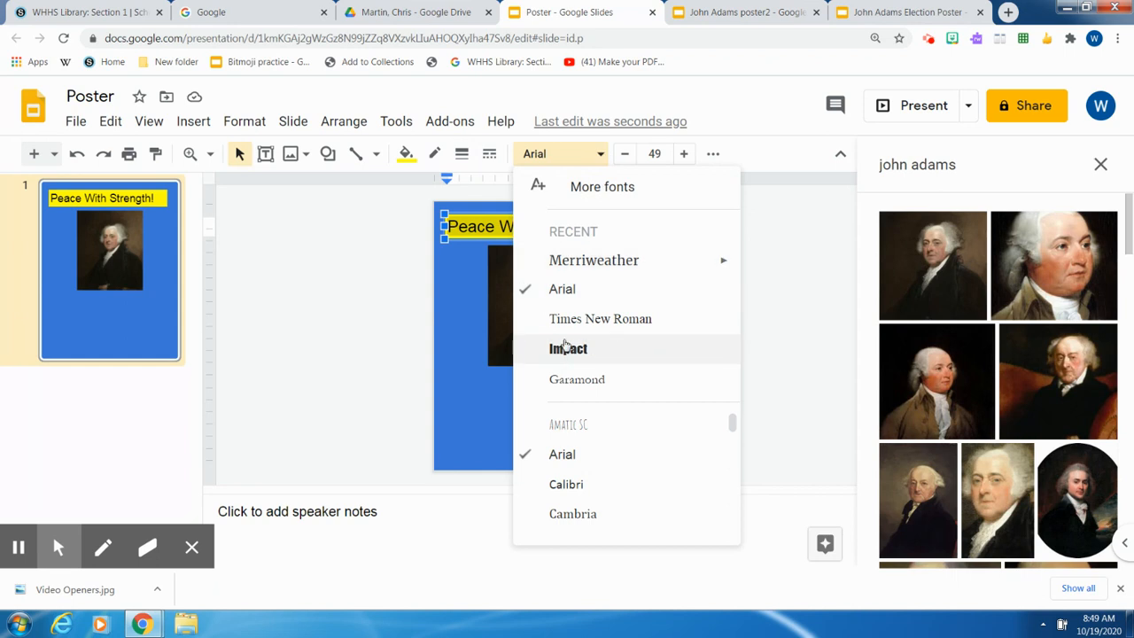
click(593, 260)
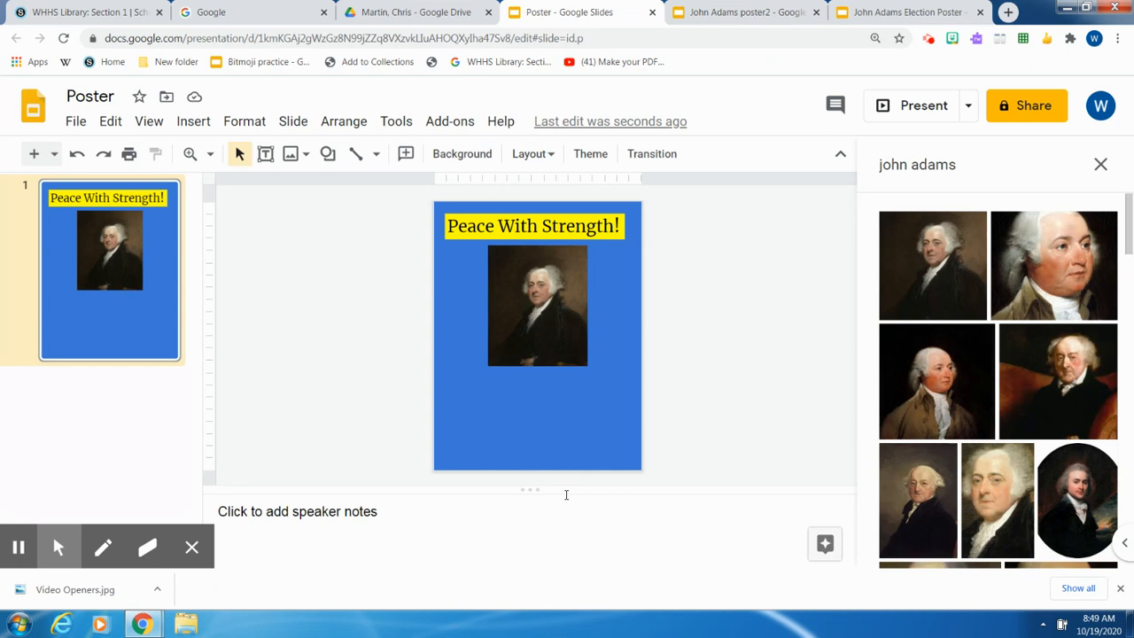
mouse_move(521, 477)
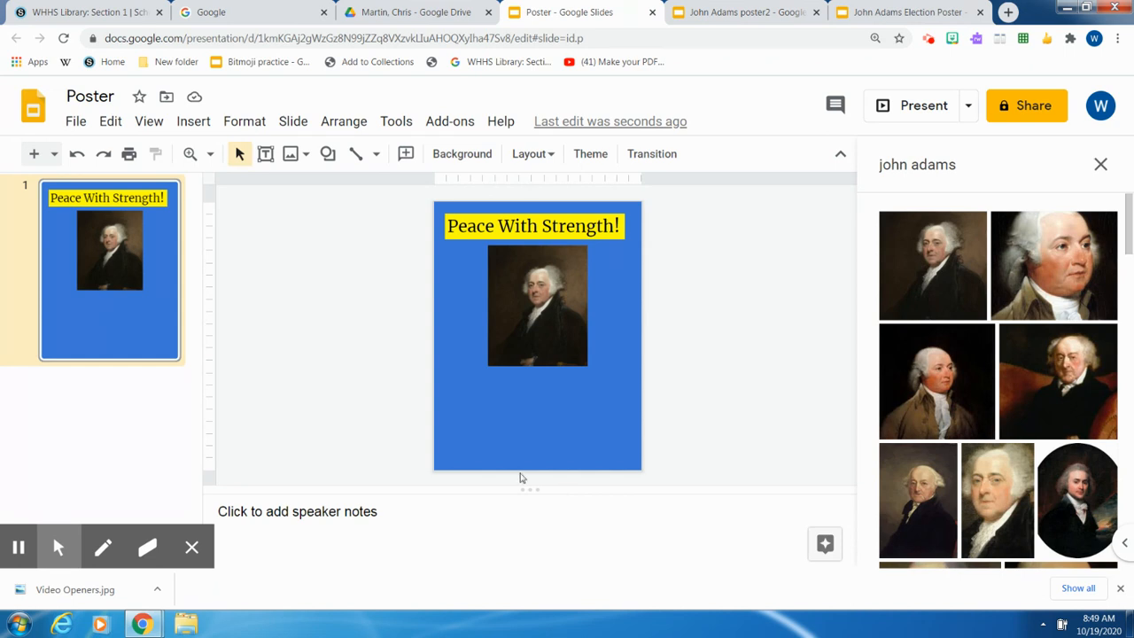
Step: Search images for 'revolutionary navy' and pick the small sailing ship picture
click(192, 121)
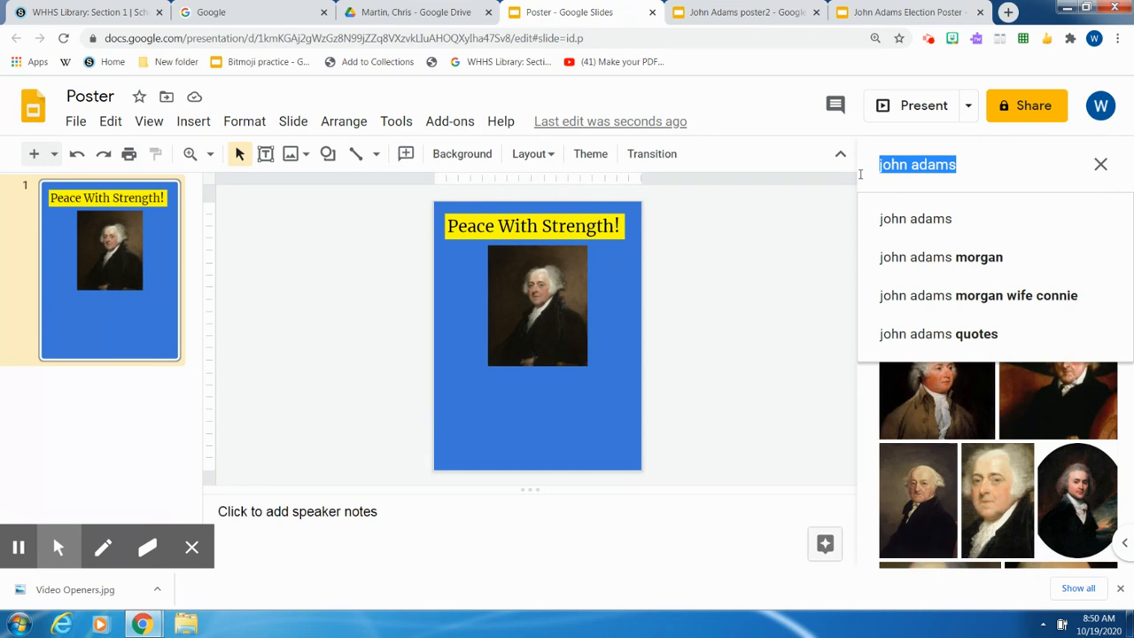
text(revolutionary navy)
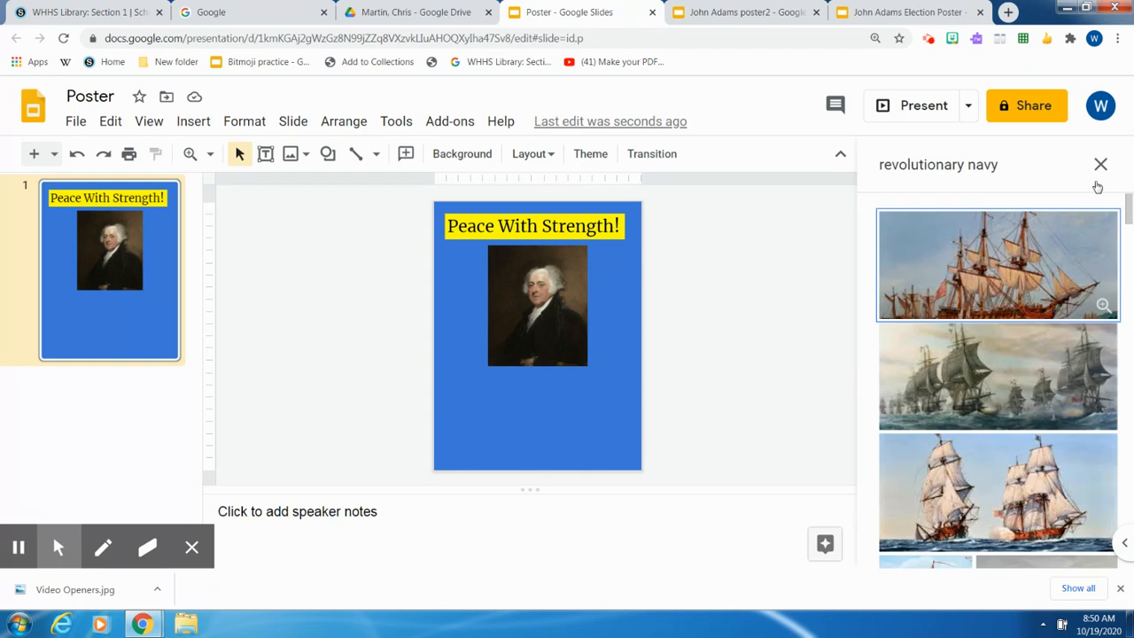
scroll(down, 3)
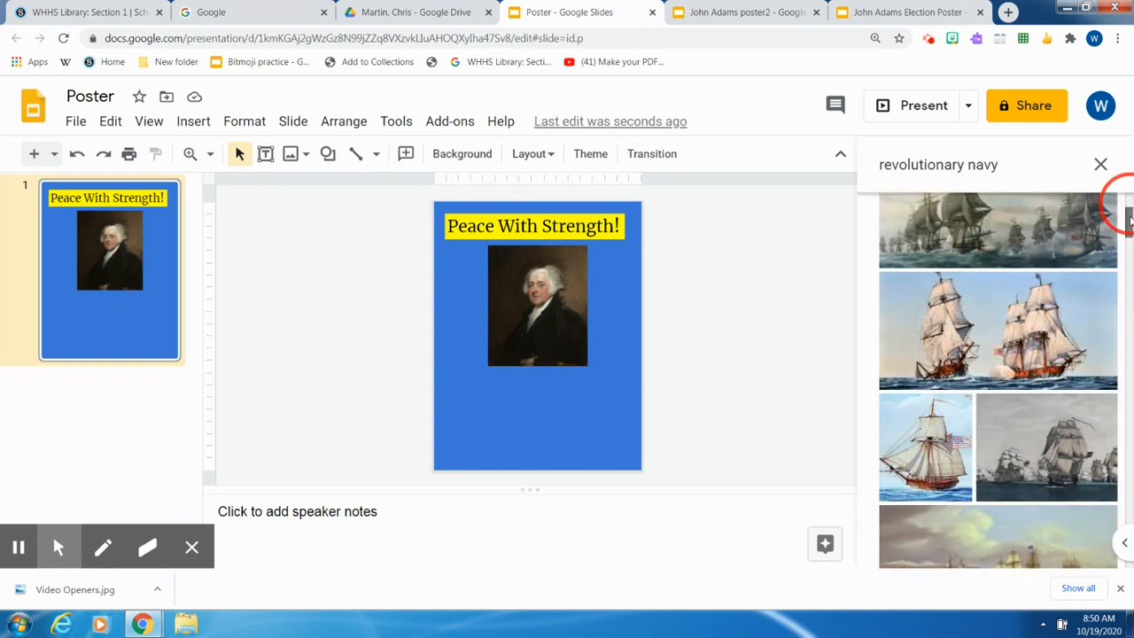
scroll(down, 3)
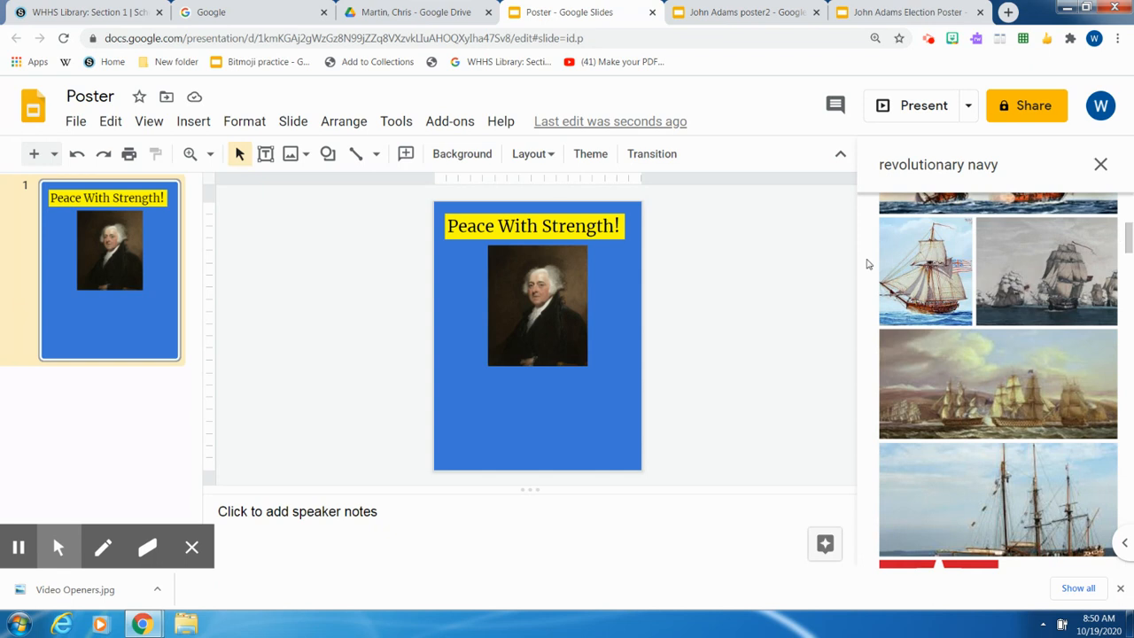
click(925, 271)
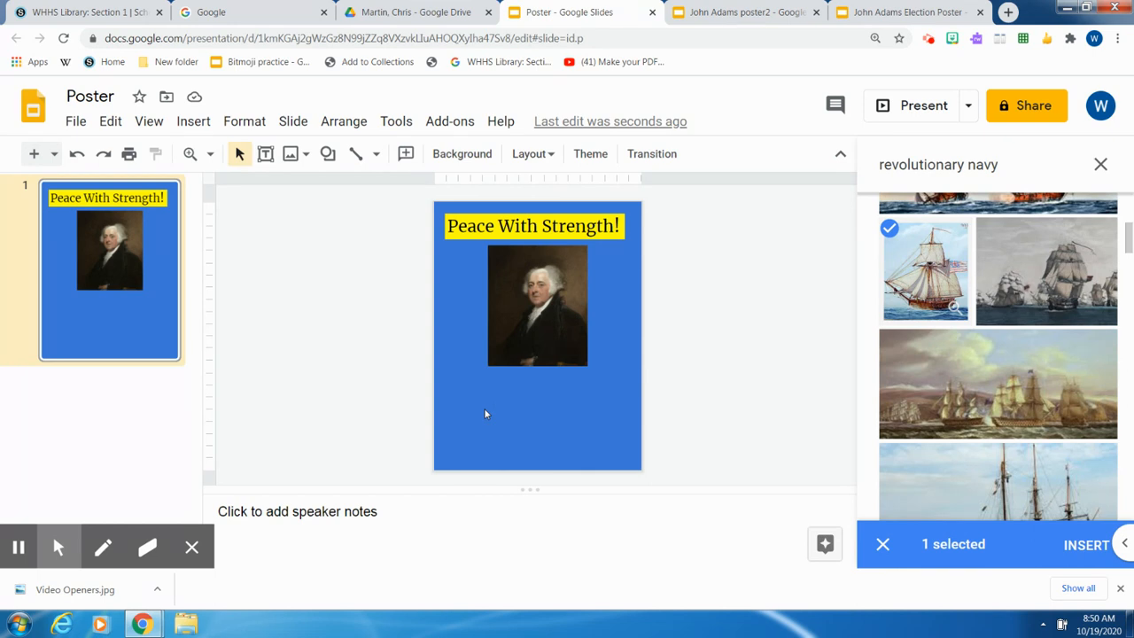
mouse_move(487, 423)
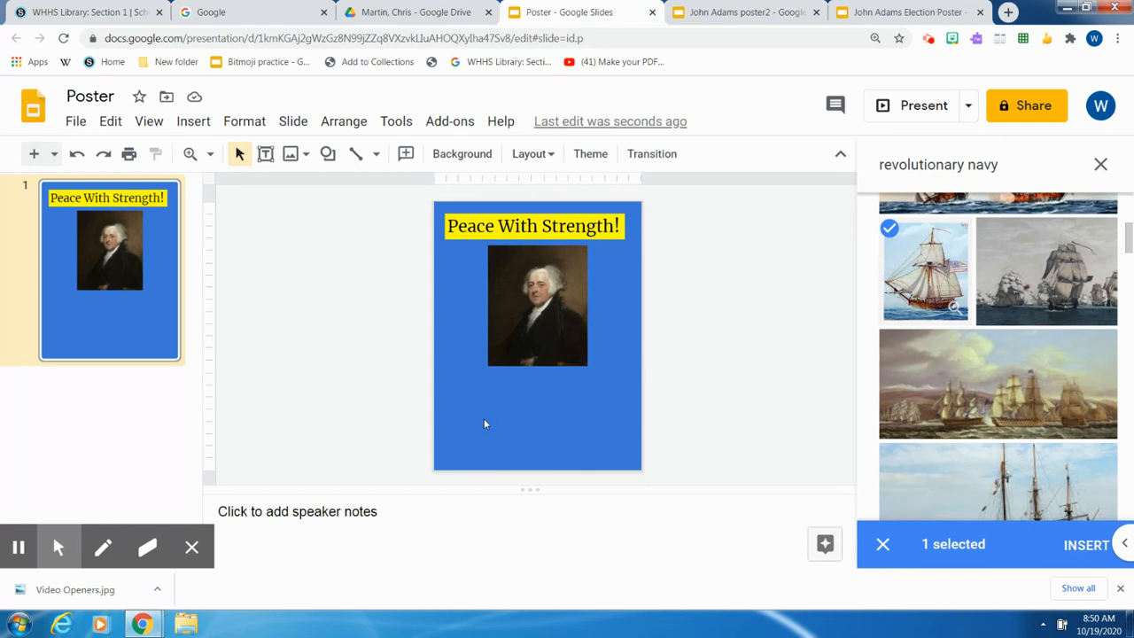
mouse_move(899, 268)
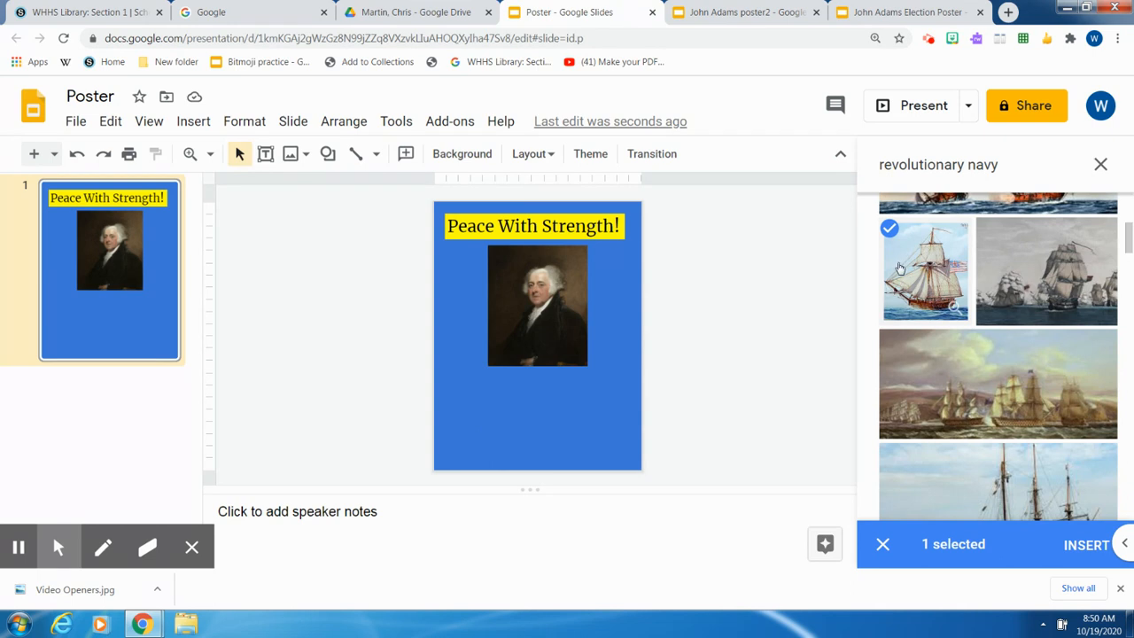
Step: Place the ship image at the slide's lower left and shrink it
drag(924, 270, 494, 425)
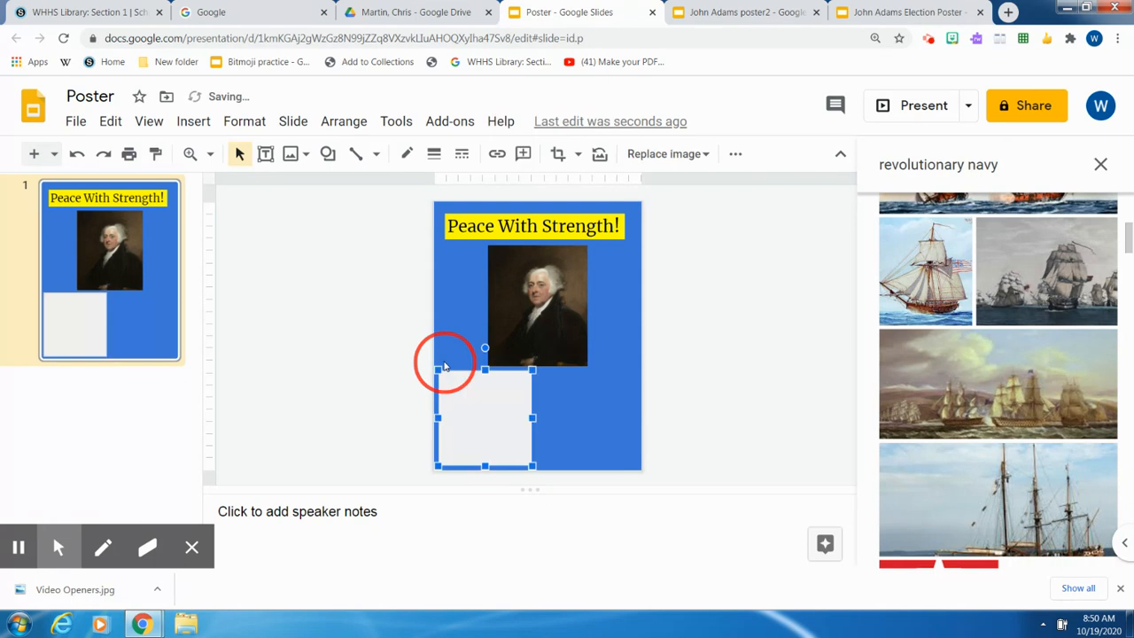
click(925, 269)
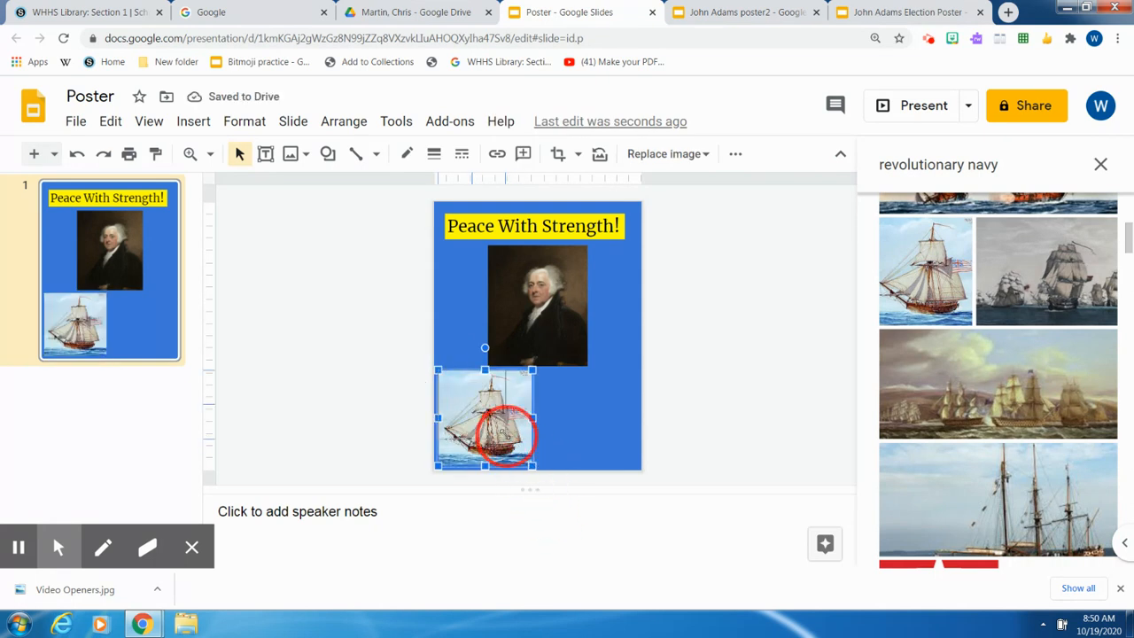
drag(509, 434, 483, 416)
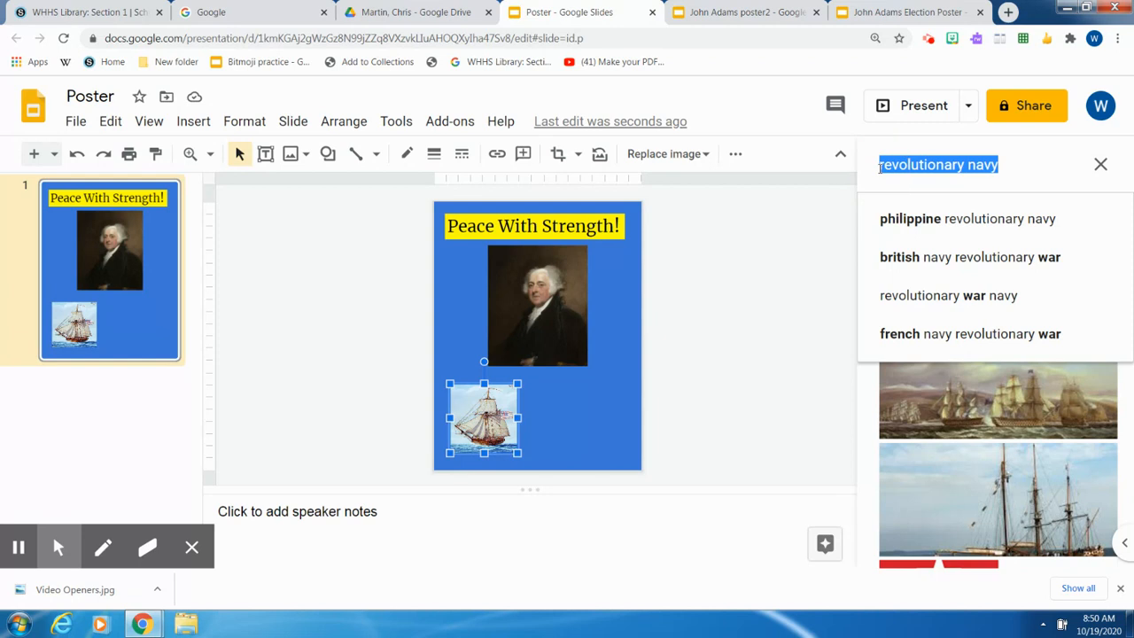
Step: Insert a 'colonial farmer' illustration, resized, in the poster's lower right corner
text(colonial)
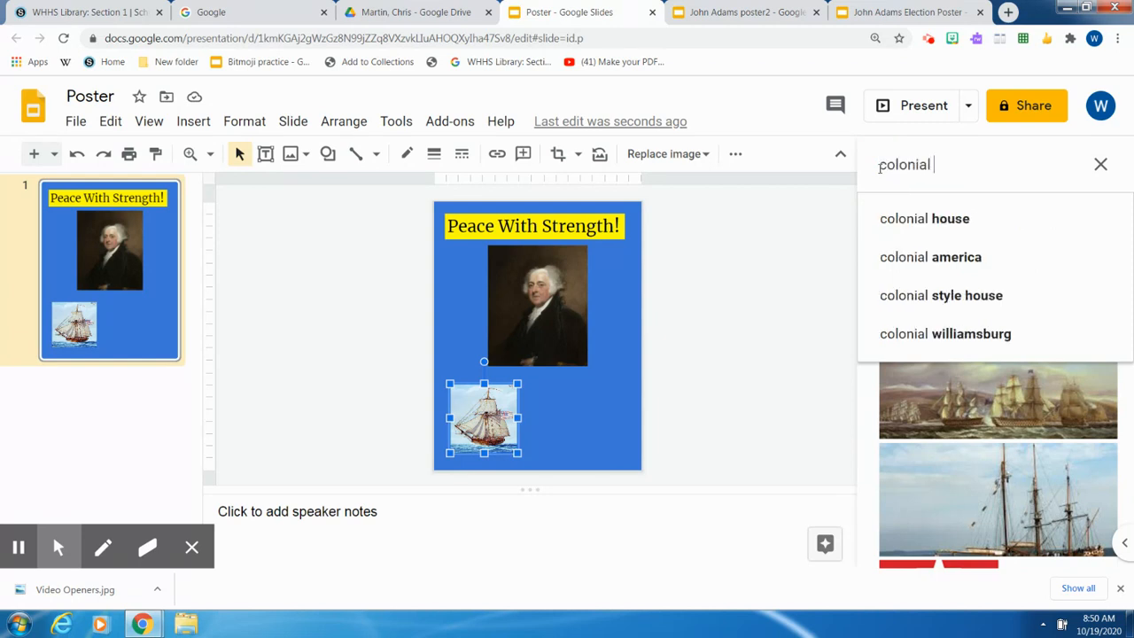
text(farmer)
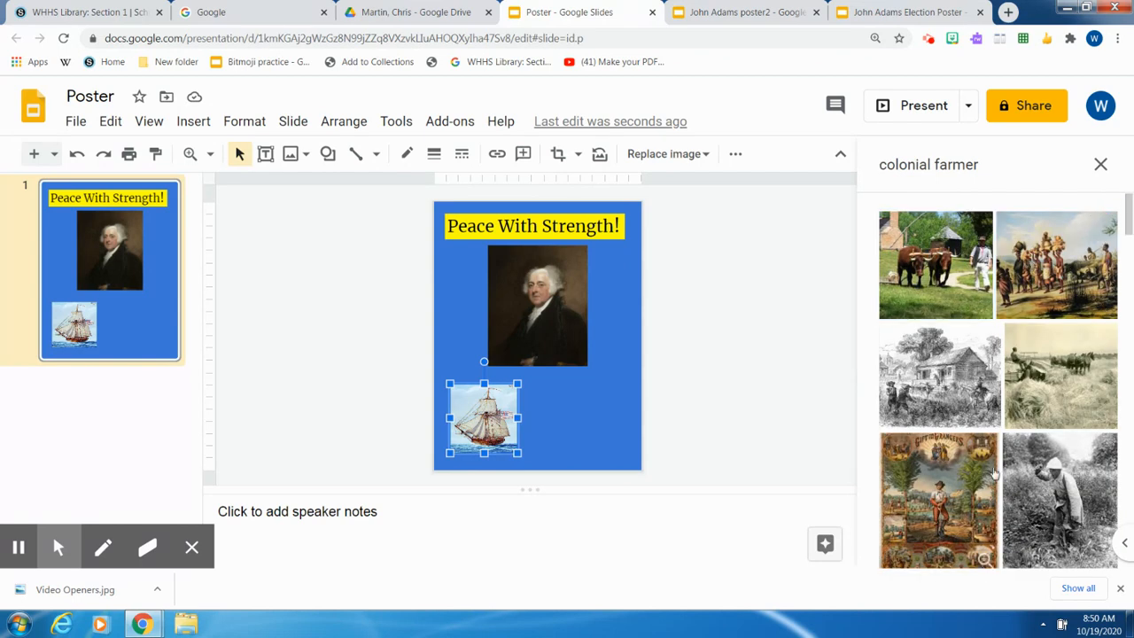
click(939, 500)
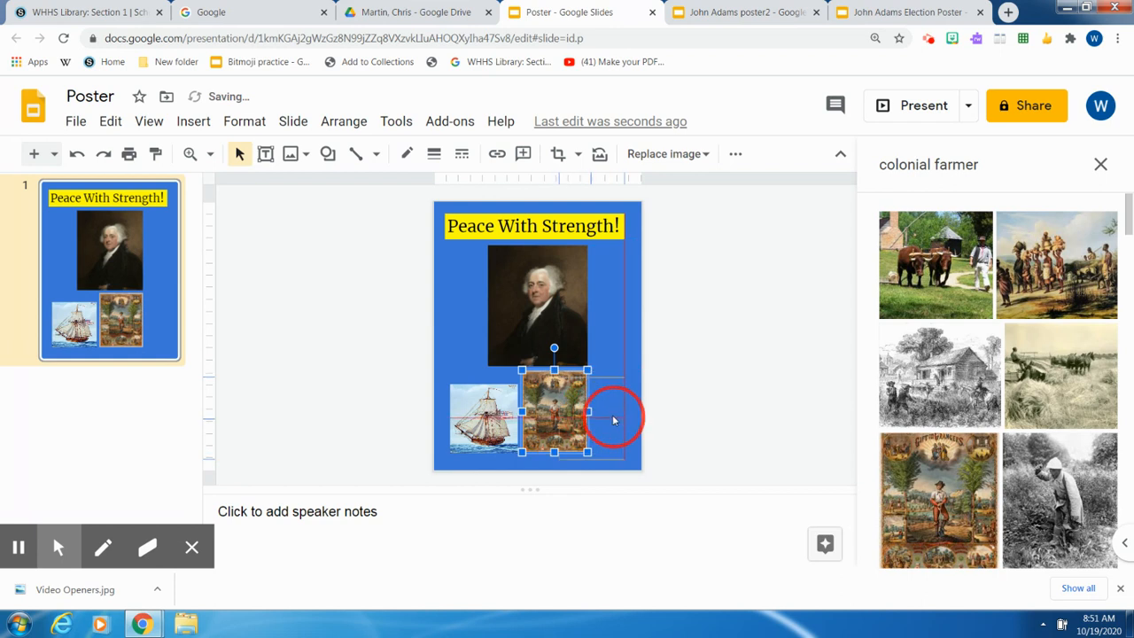
drag(554, 416, 596, 416)
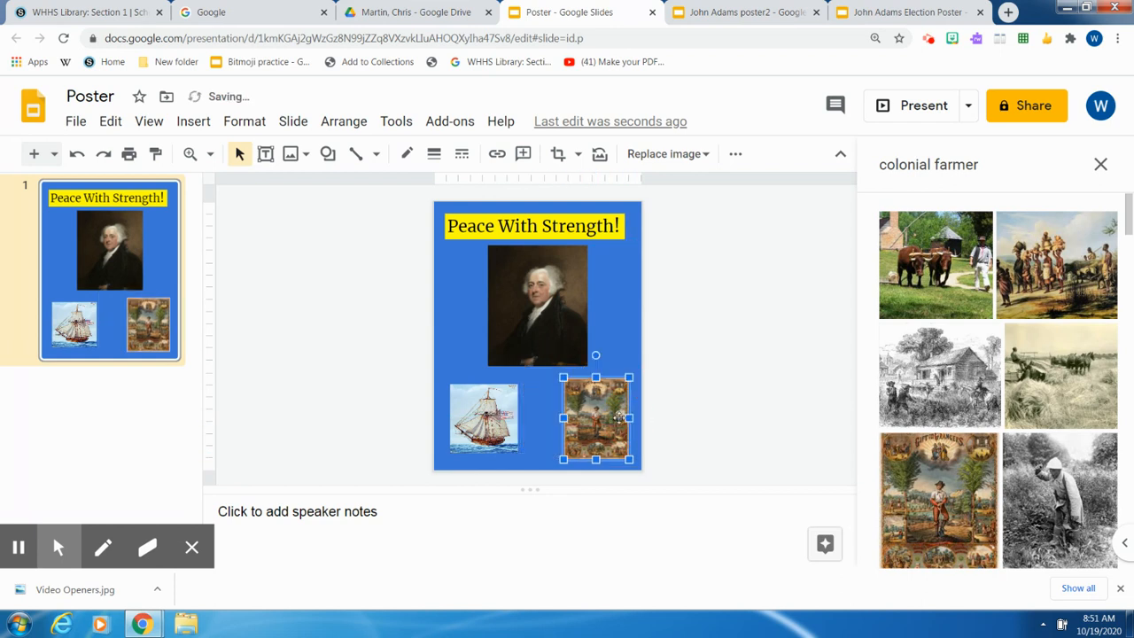
drag(595, 418, 608, 418)
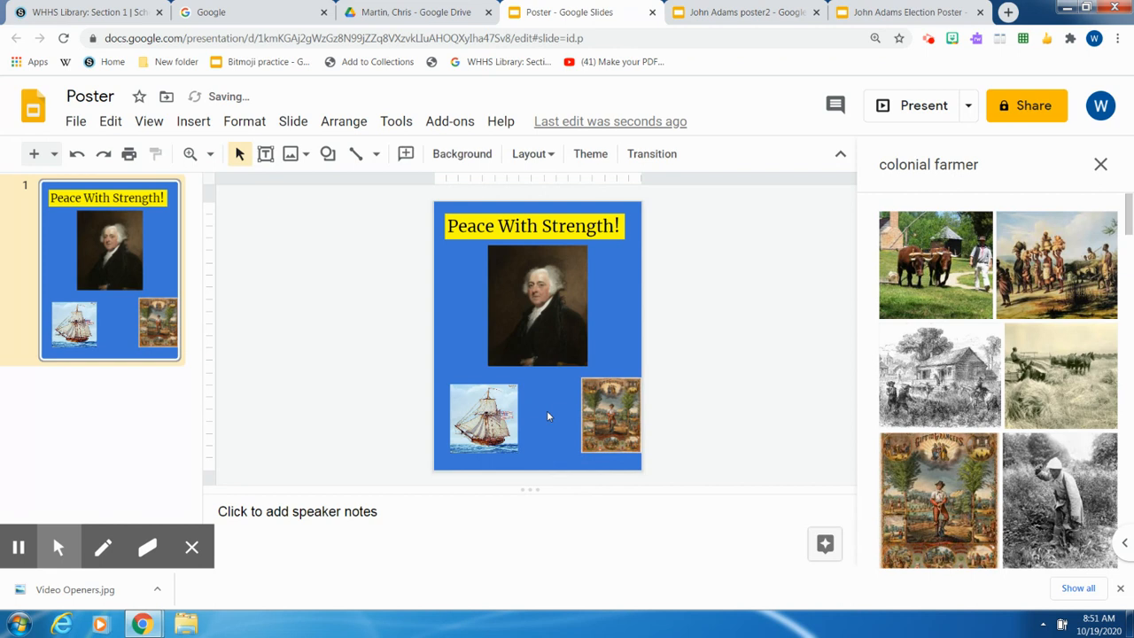
click(607, 417)
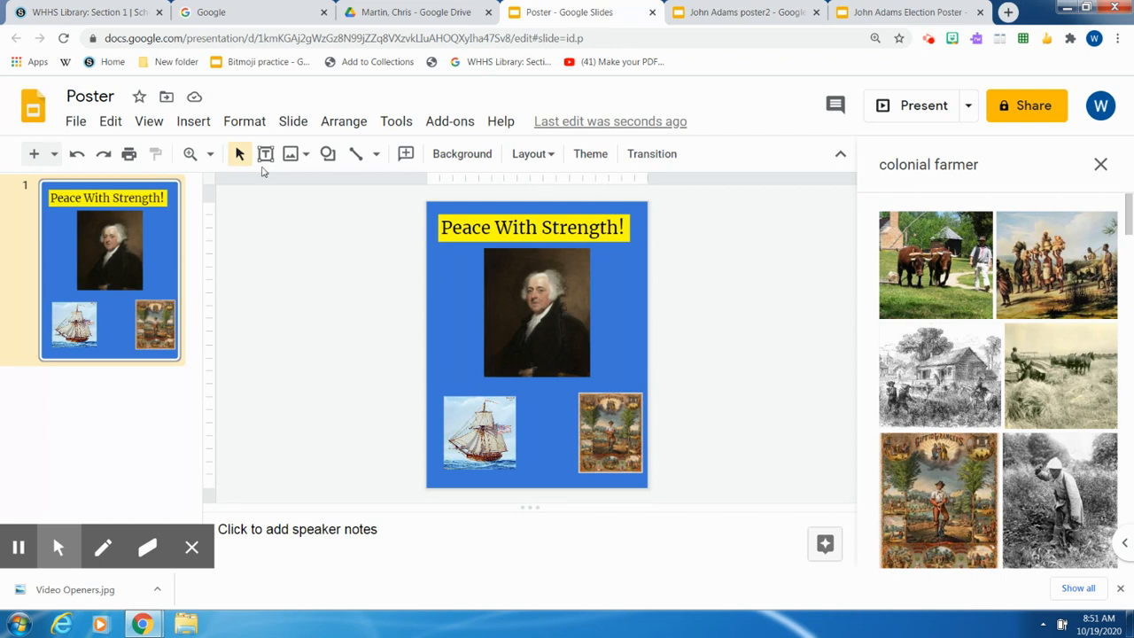
mouse_move(204, 121)
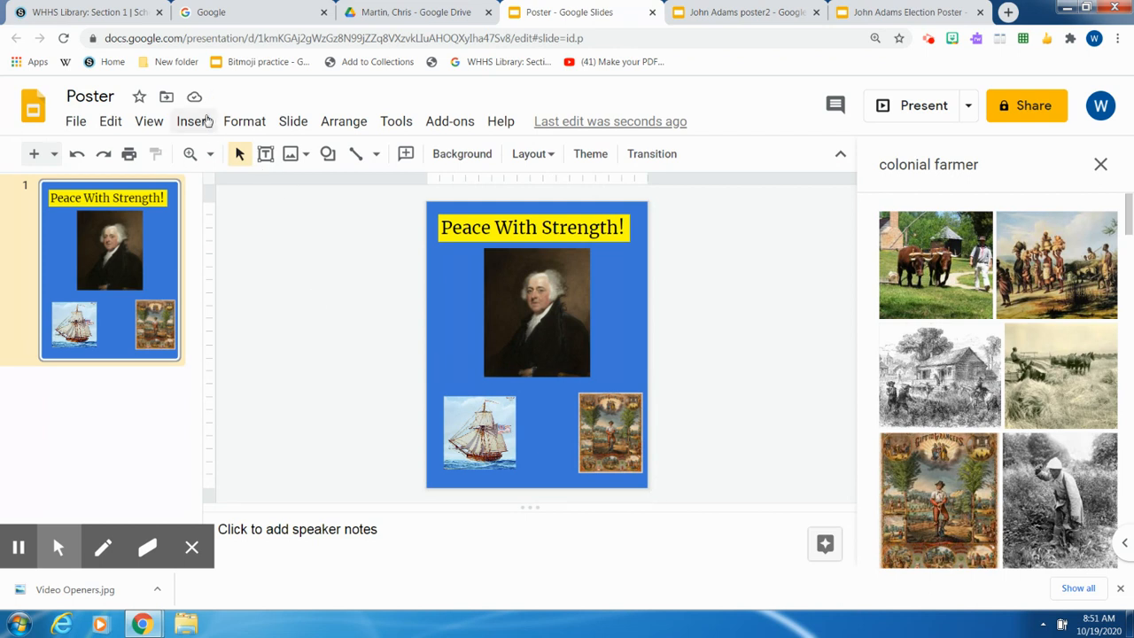
Step: Draw a scroll callout shape between the ship and farmer pictures
click(192, 122)
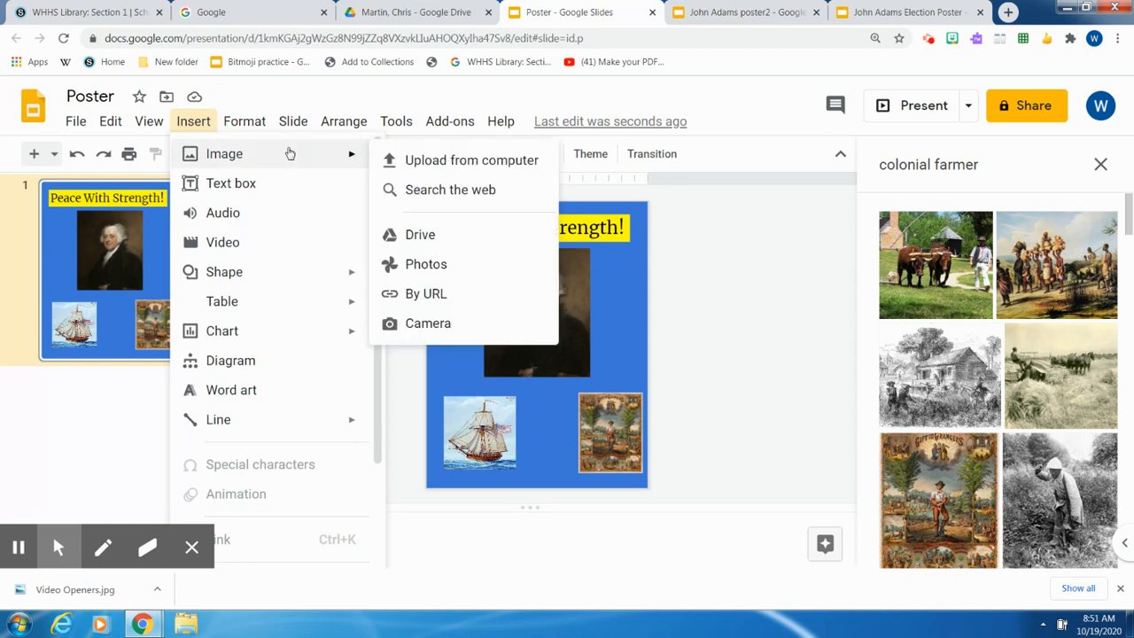
mouse_move(253, 242)
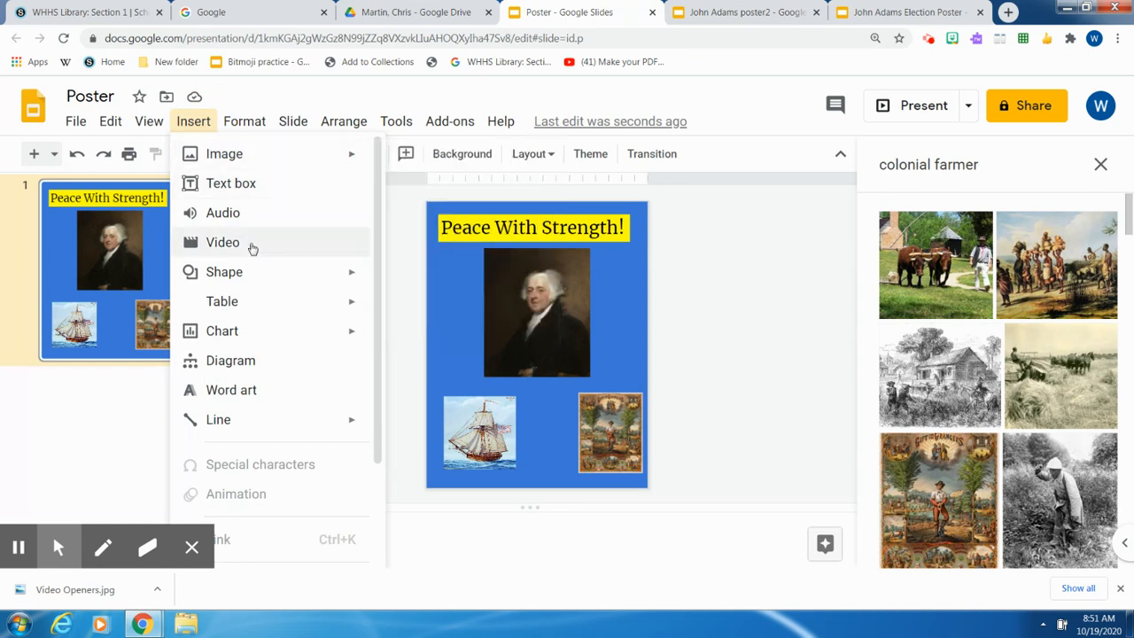
mouse_move(224, 272)
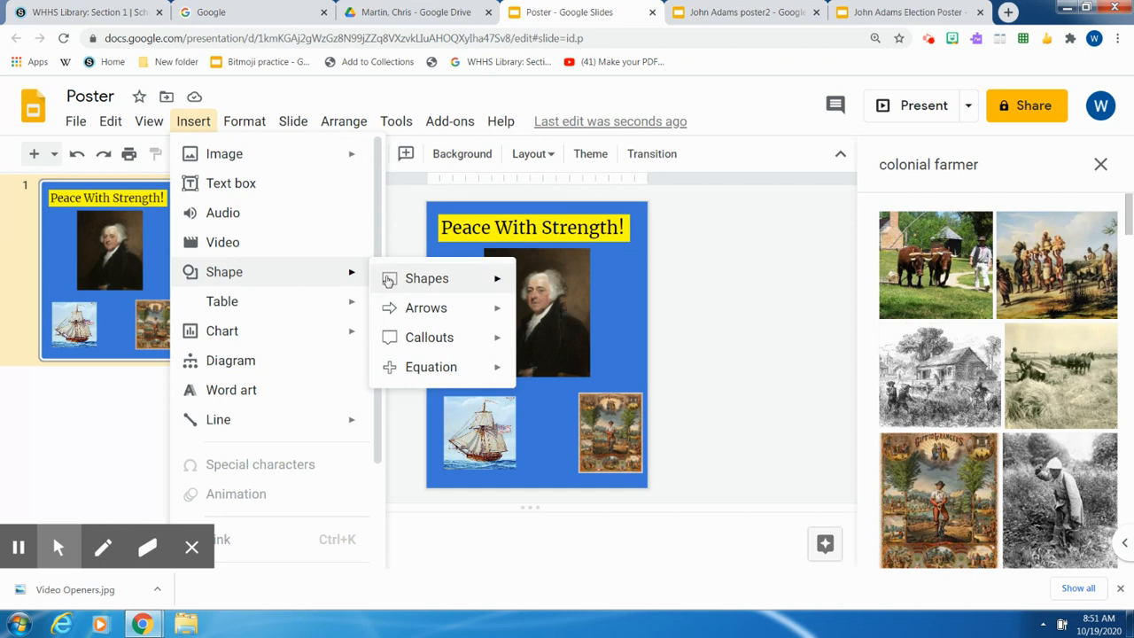
click(426, 278)
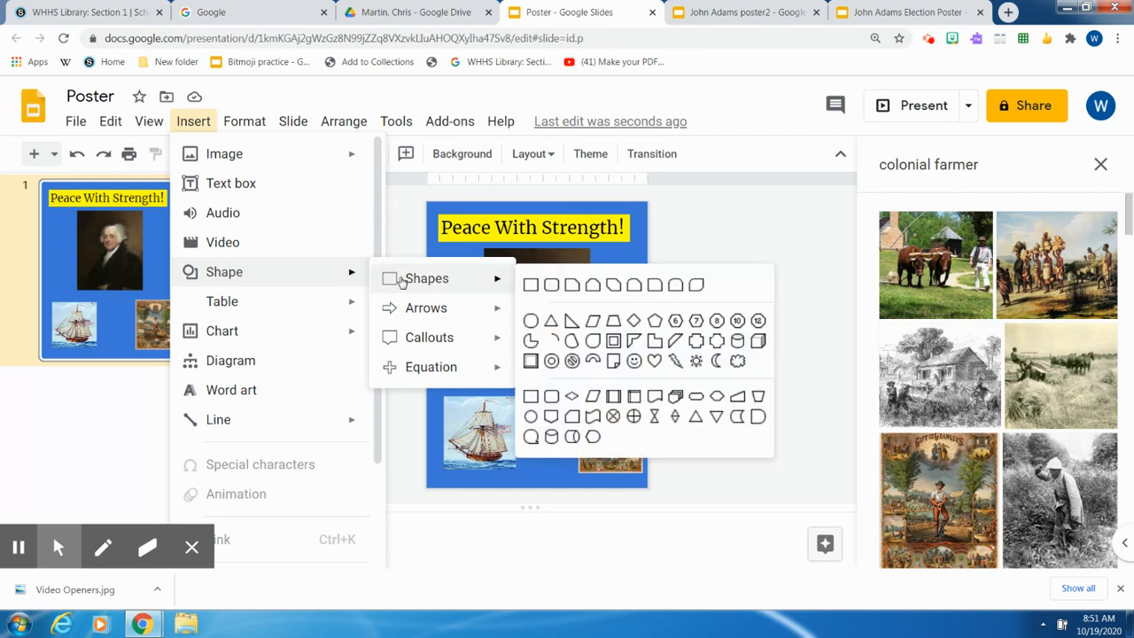
mouse_move(412, 283)
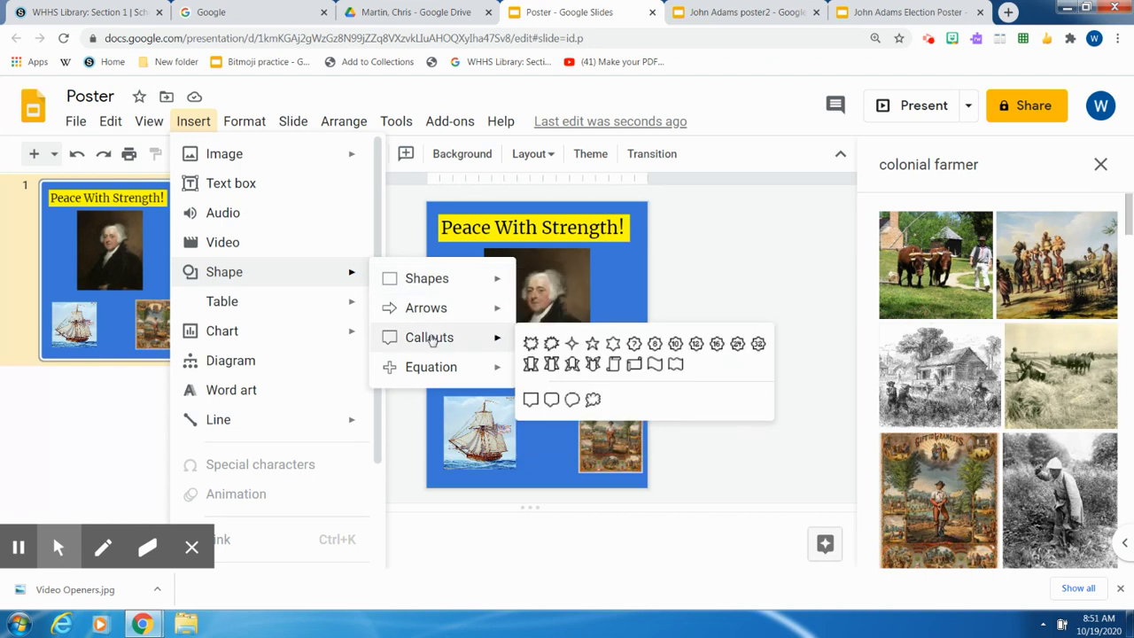
mouse_move(633, 367)
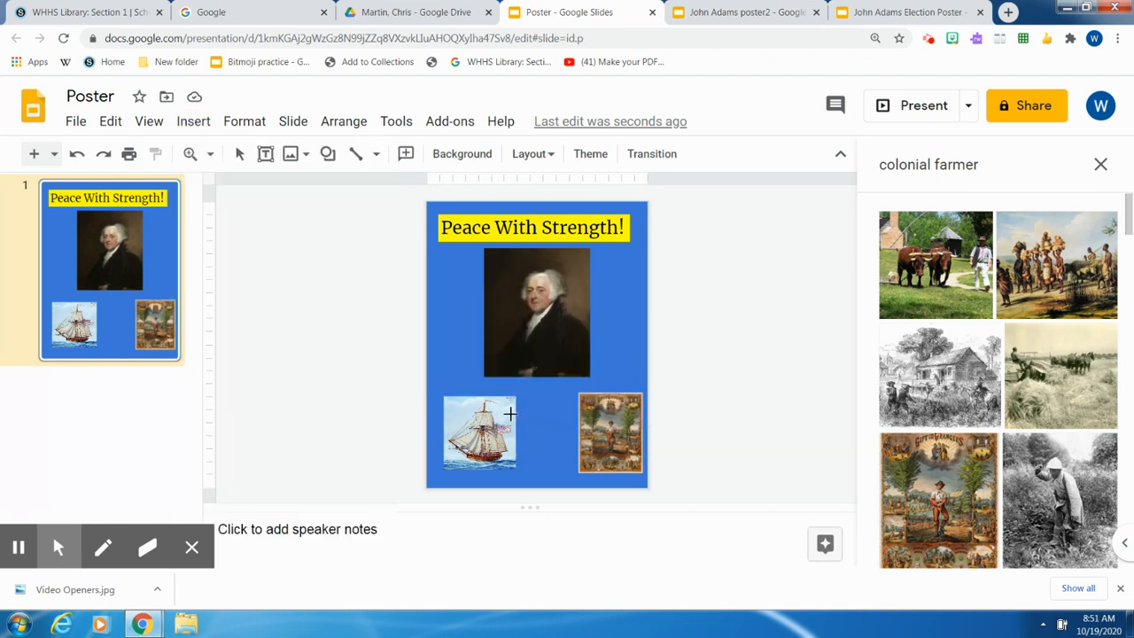
click(561, 405)
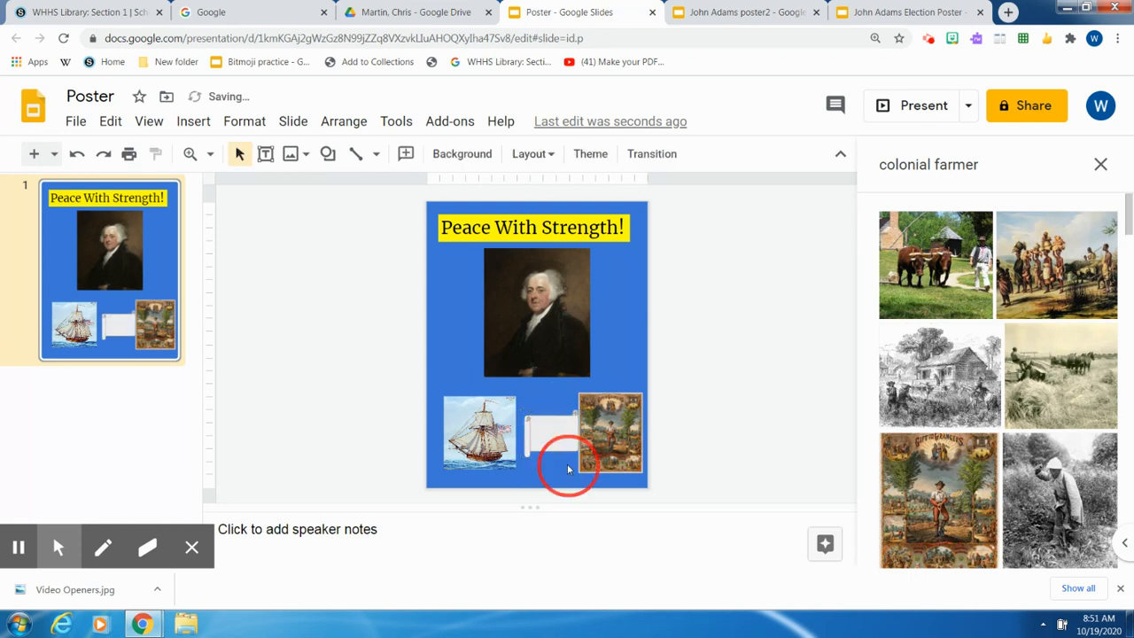
click(552, 436)
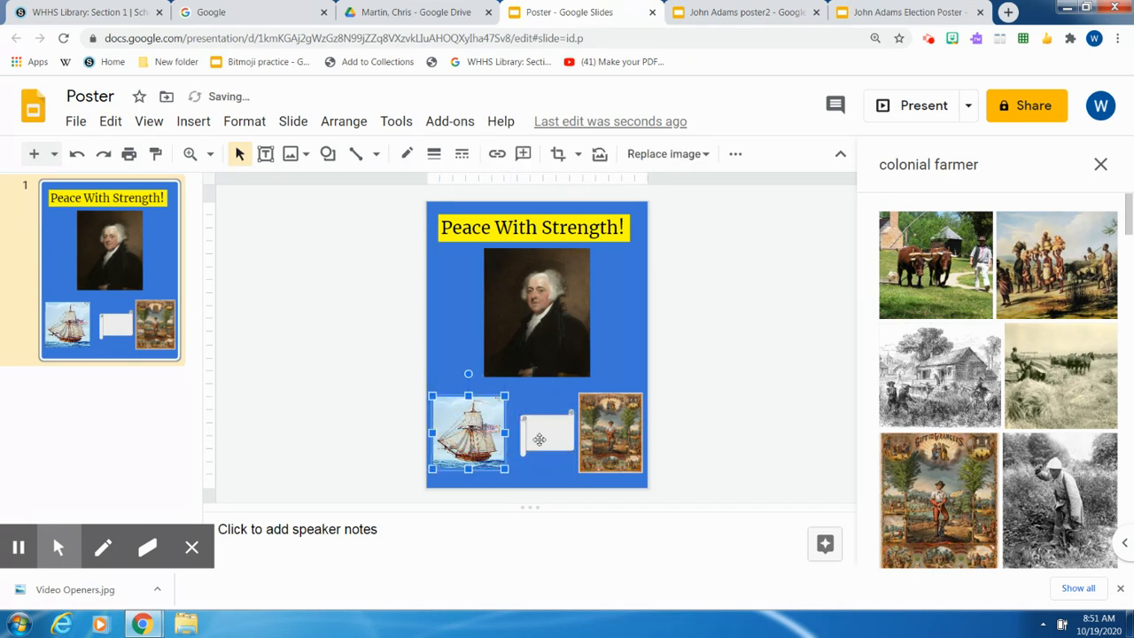
Step: Fill the scroll callout with yellow
click(544, 436)
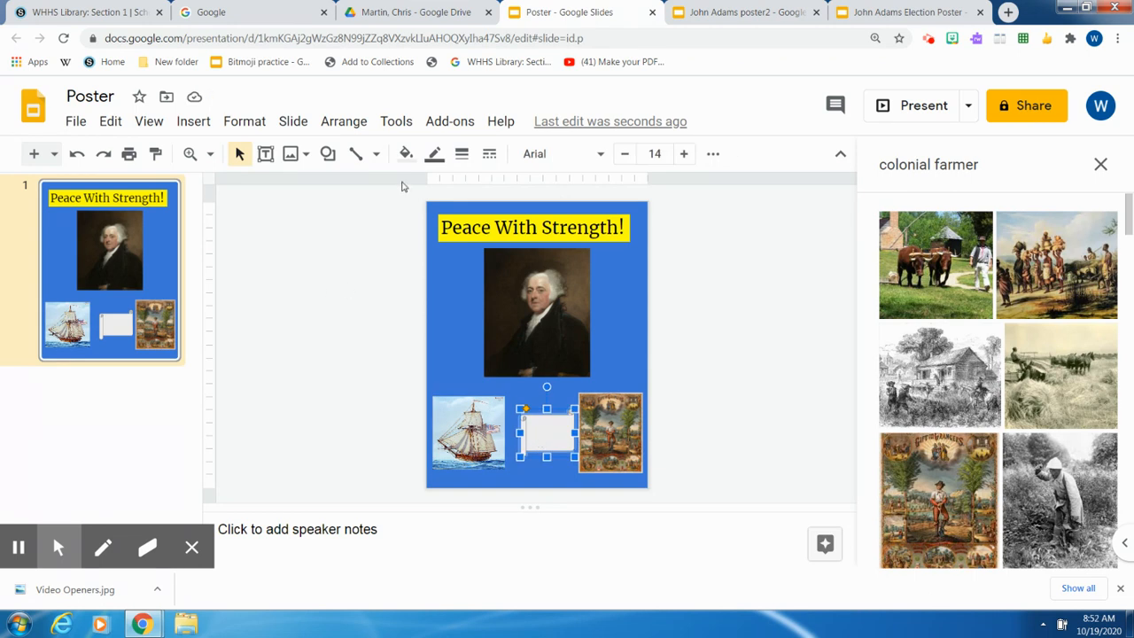
click(406, 154)
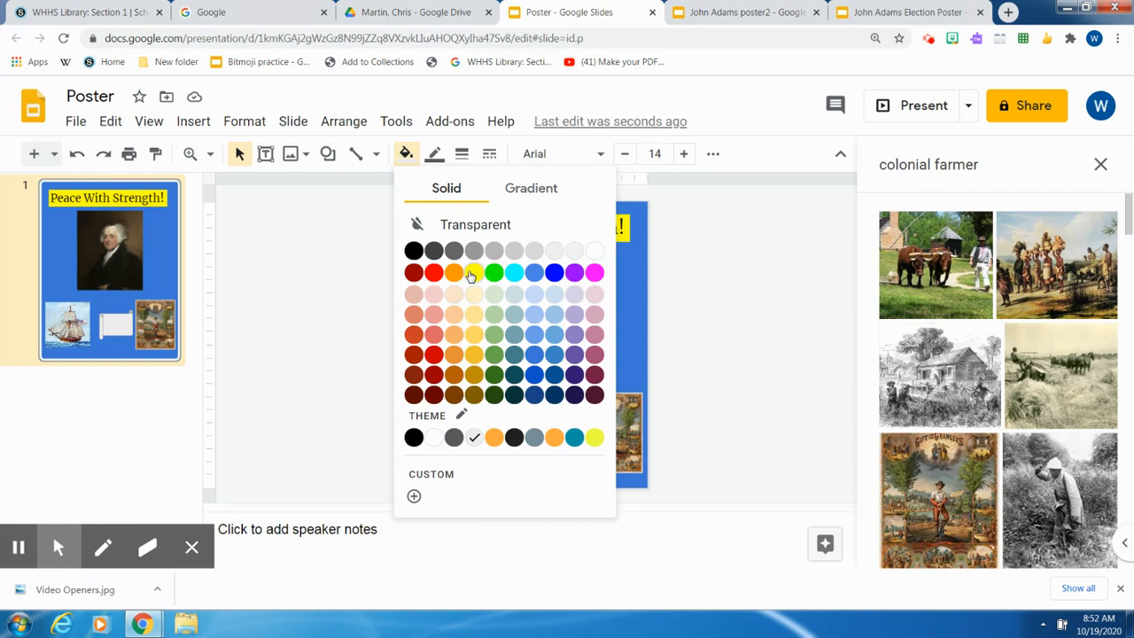
click(454, 271)
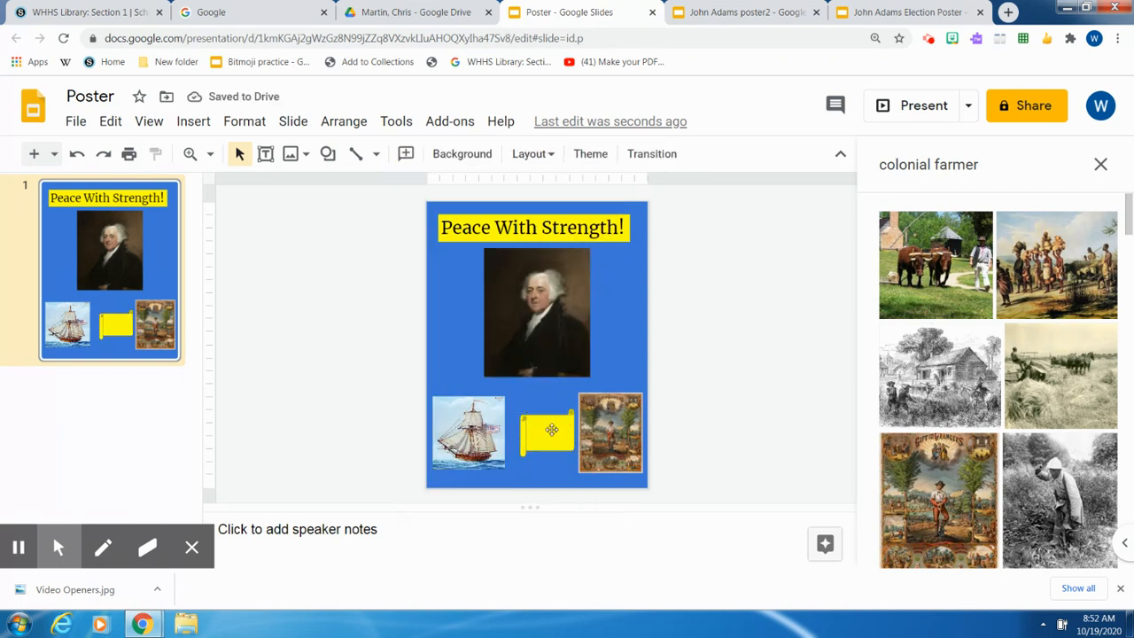
Step: Give the yellow scroll a thicker outline weight
click(546, 436)
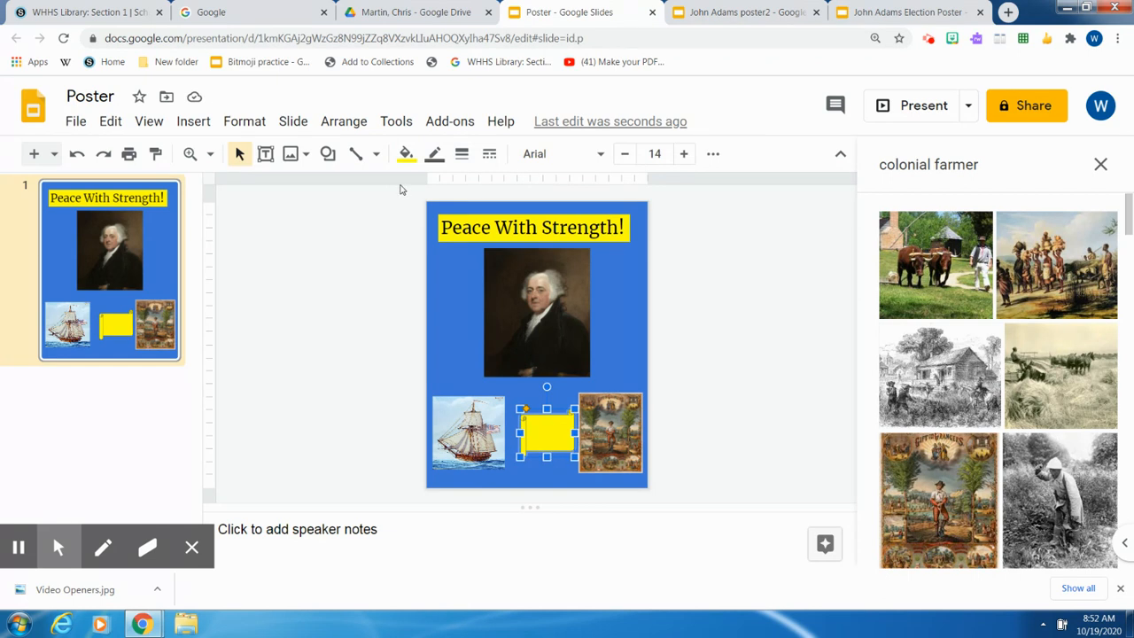
mouse_move(462, 153)
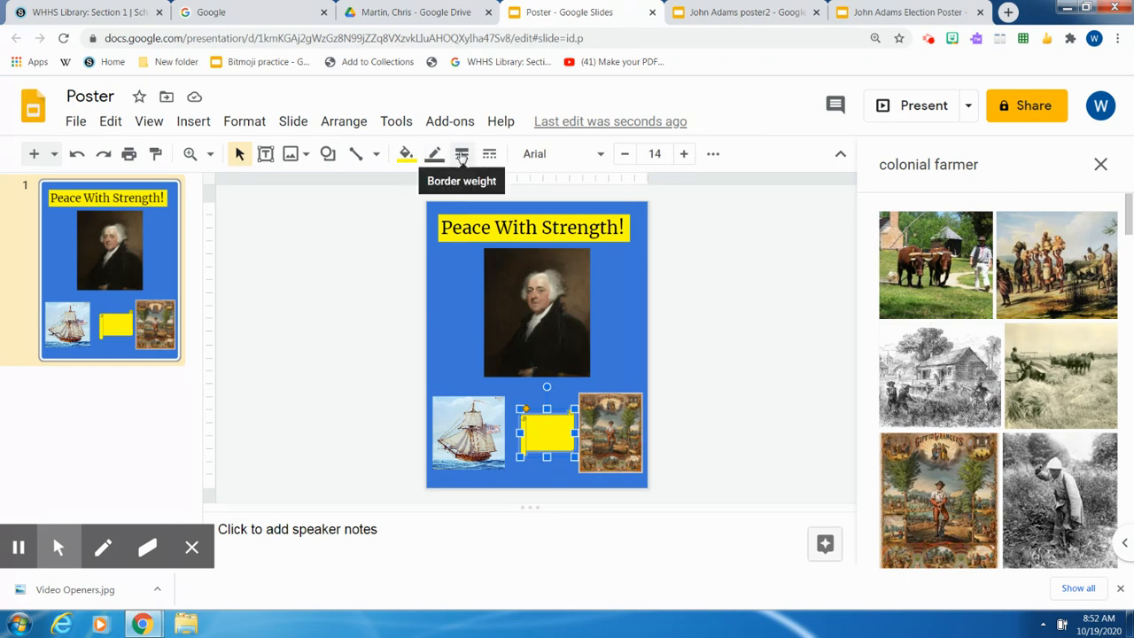
click(461, 153)
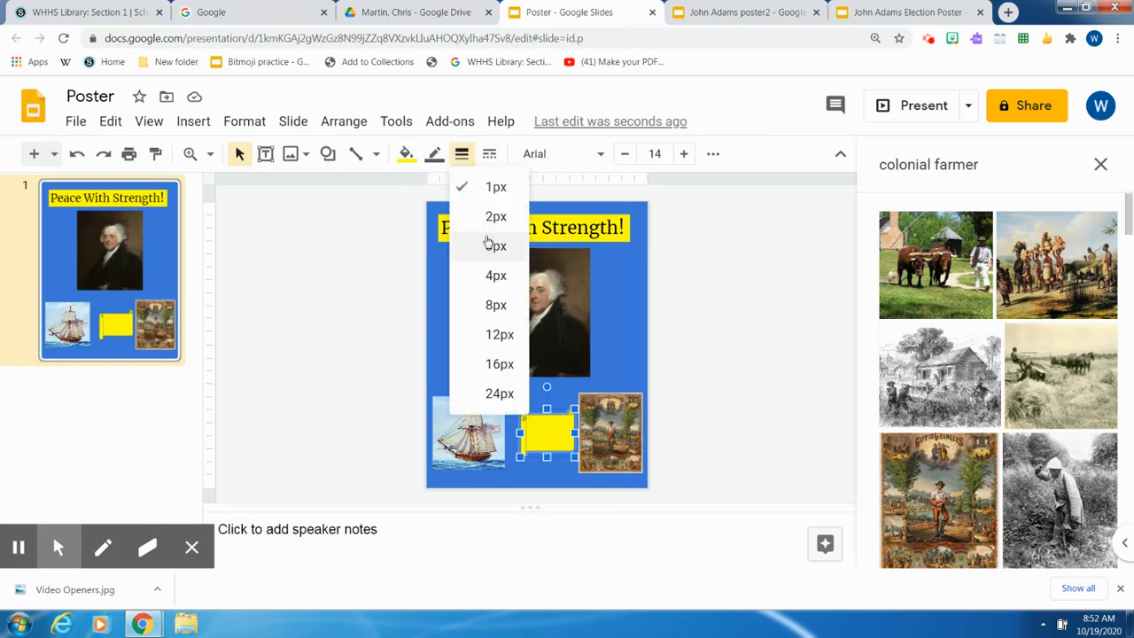
click(433, 153)
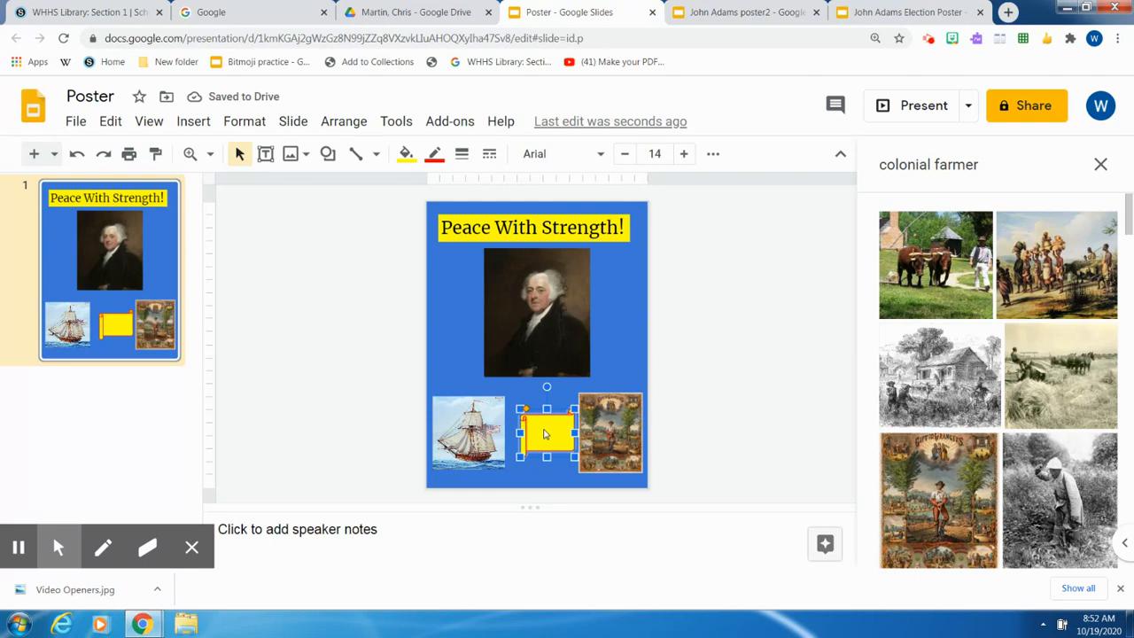
Step: Write 'A true farmer!' on the scroll and increase its font size three steps
text(Ad)
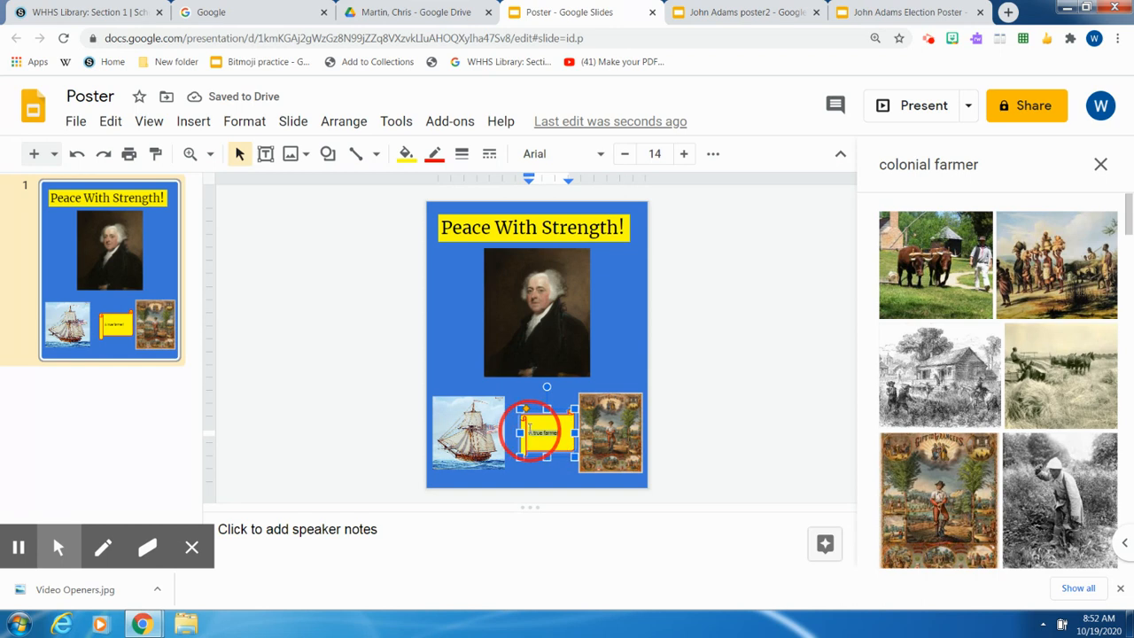
mouse_move(684, 154)
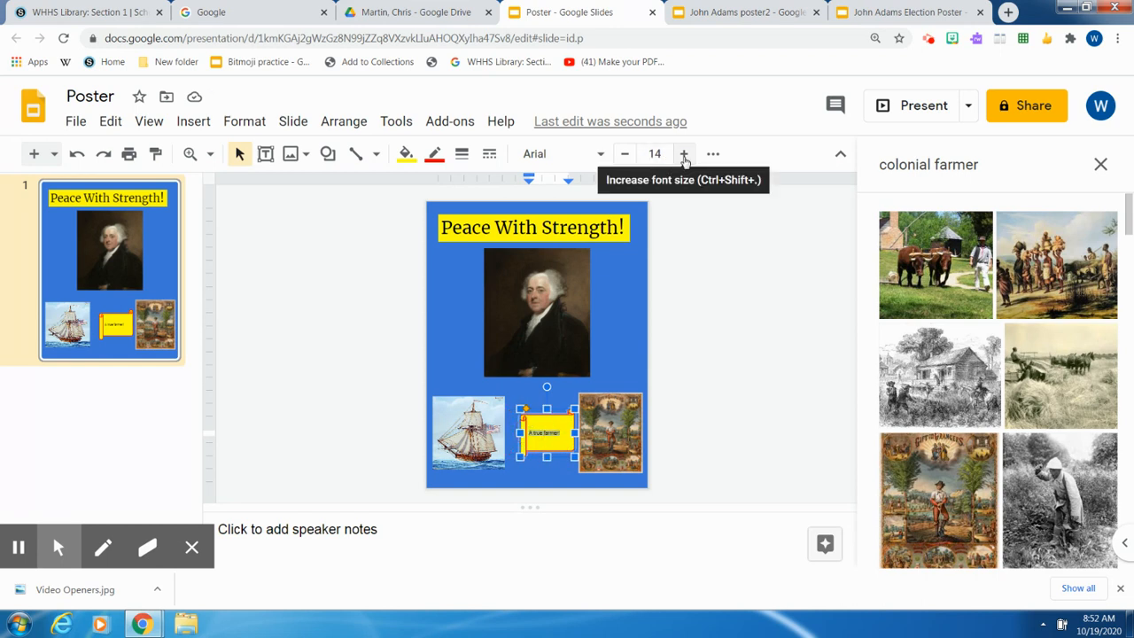
click(684, 153)
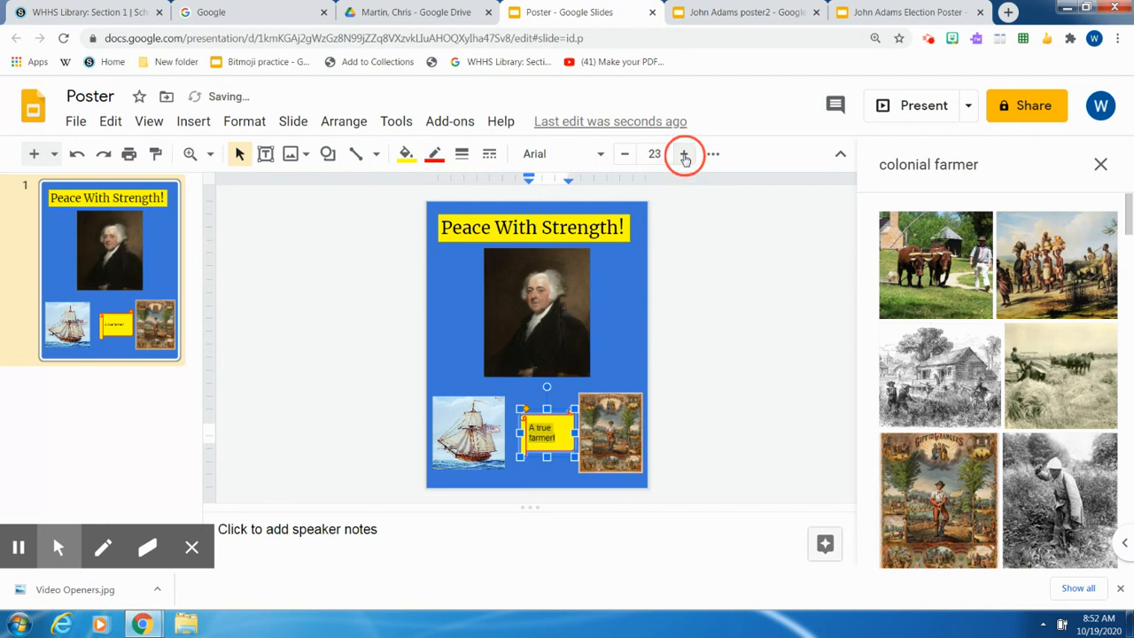
click(683, 153)
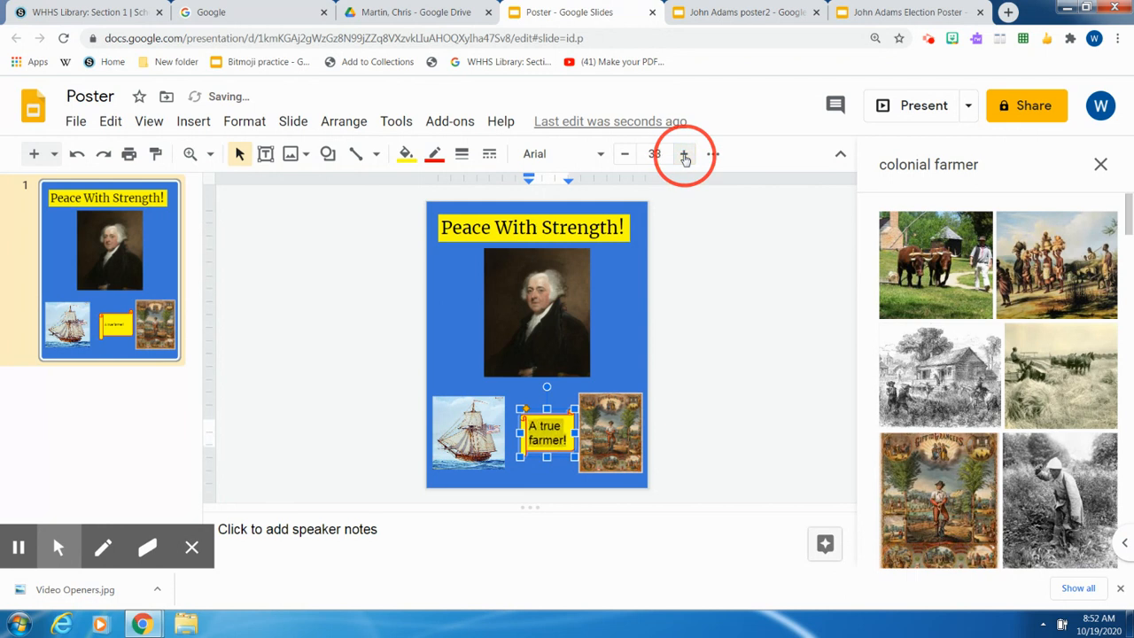
click(684, 153)
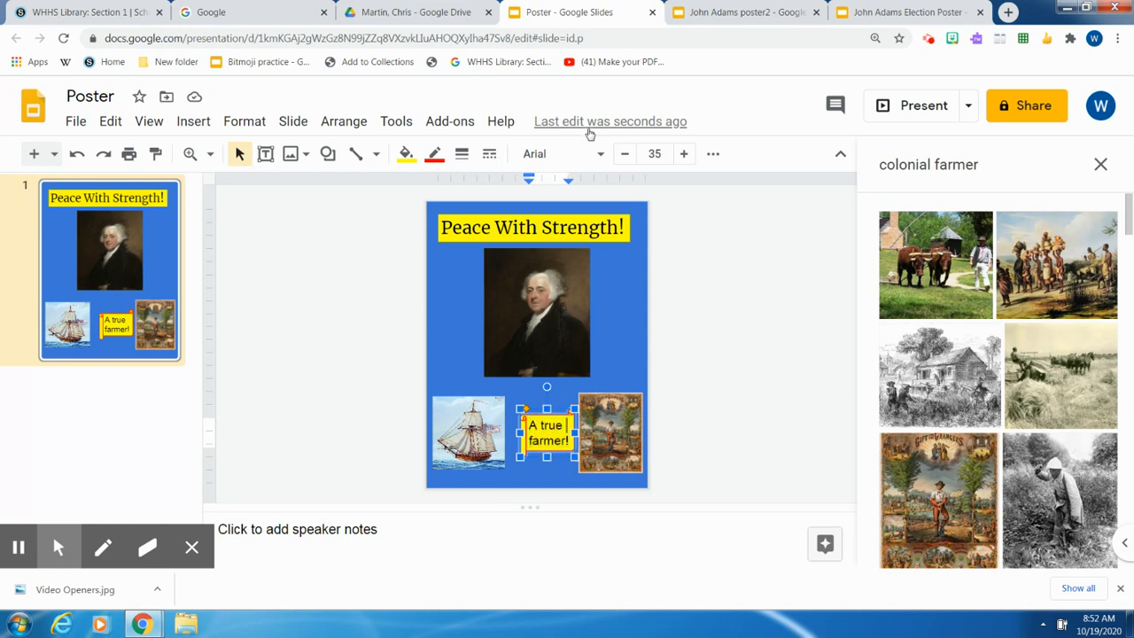
click(562, 153)
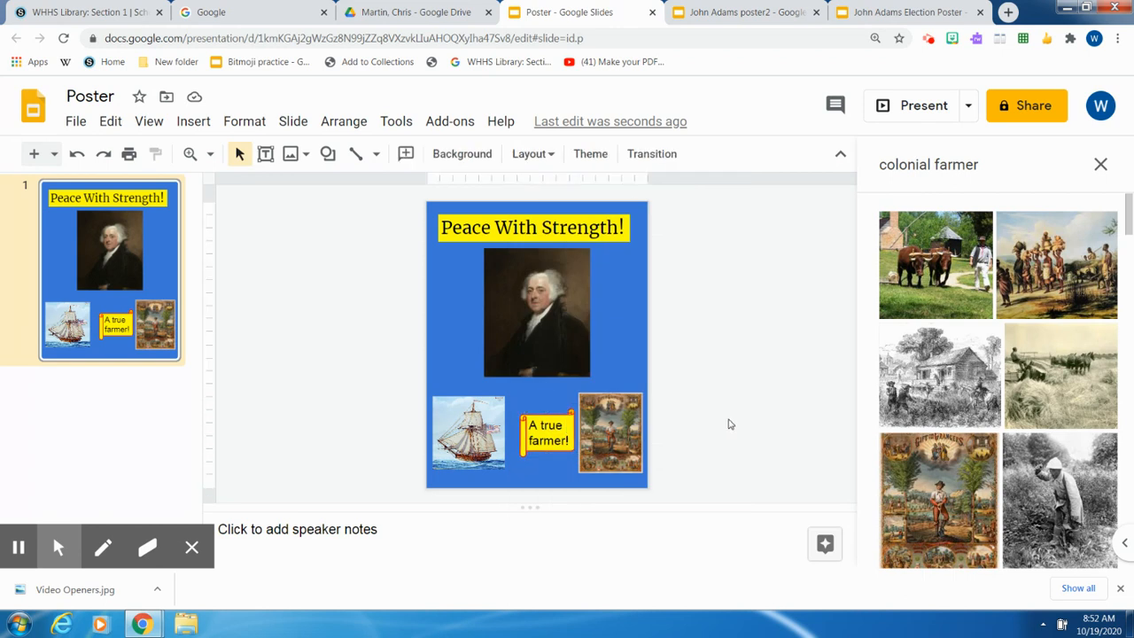
mouse_move(549, 396)
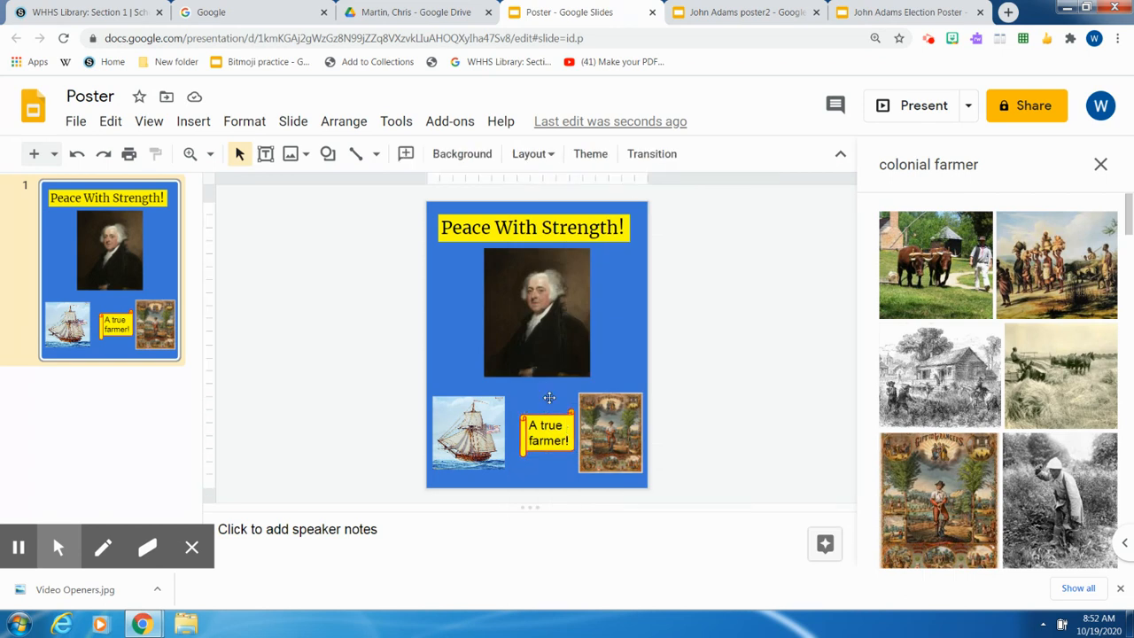